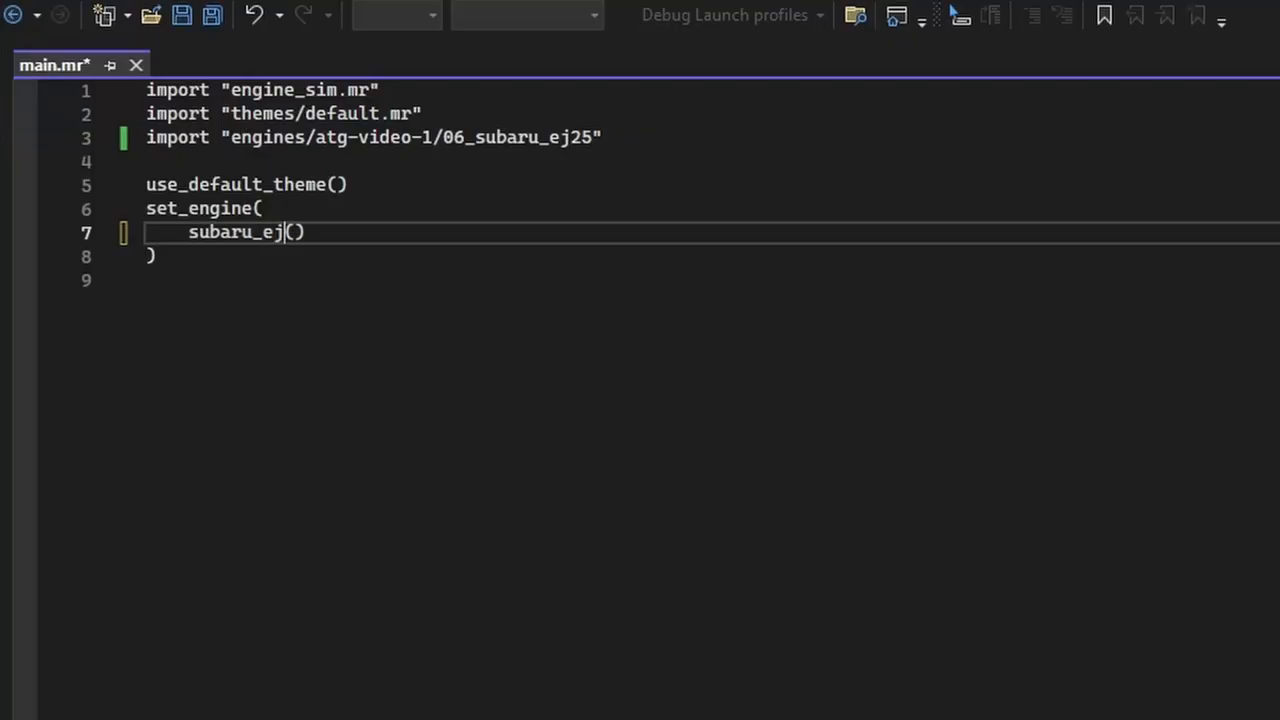
- Complete subaru_ej25() in main.mr, add braces to boxer-8's main node, then view the EJ25 file
text(25)
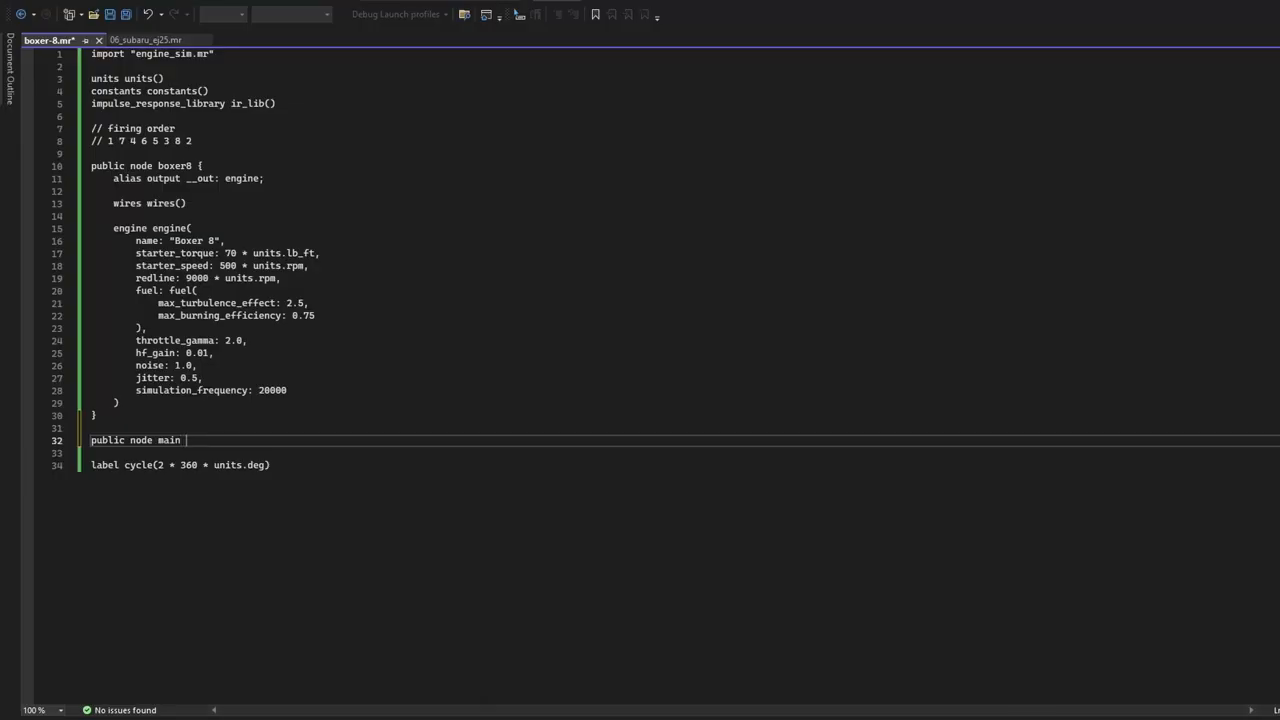
text({)
text(})
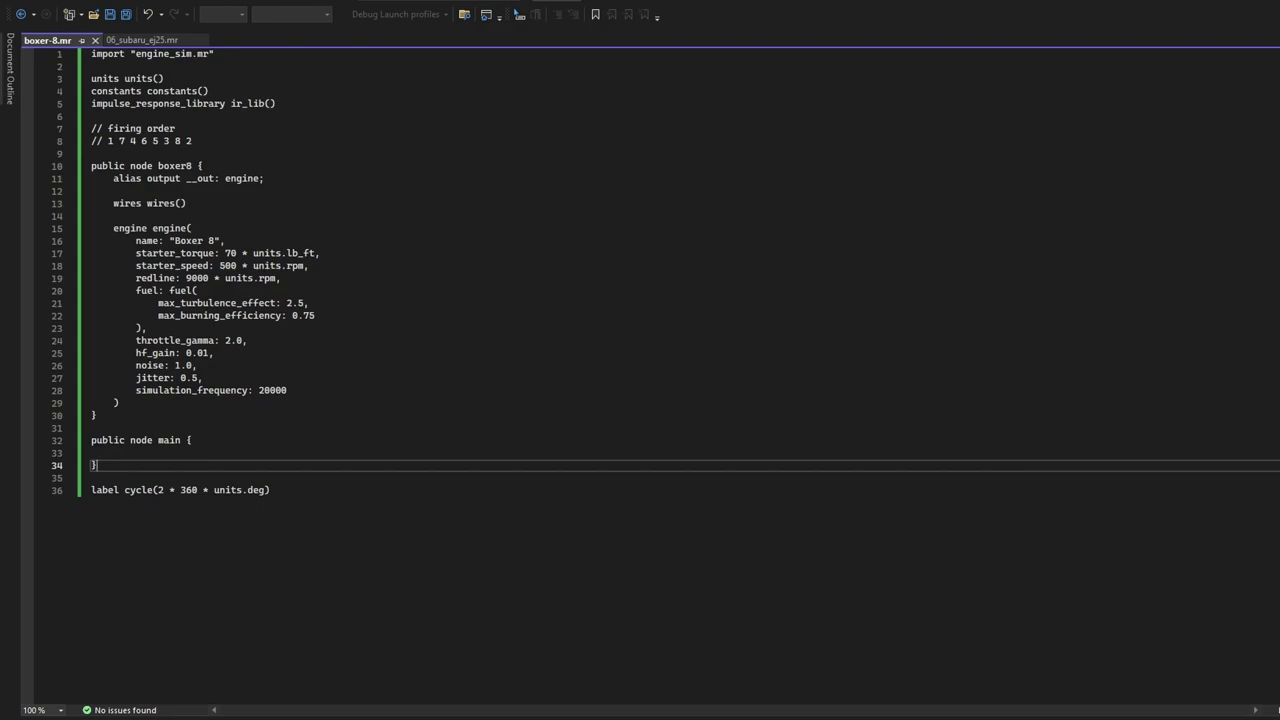
click(141, 40)
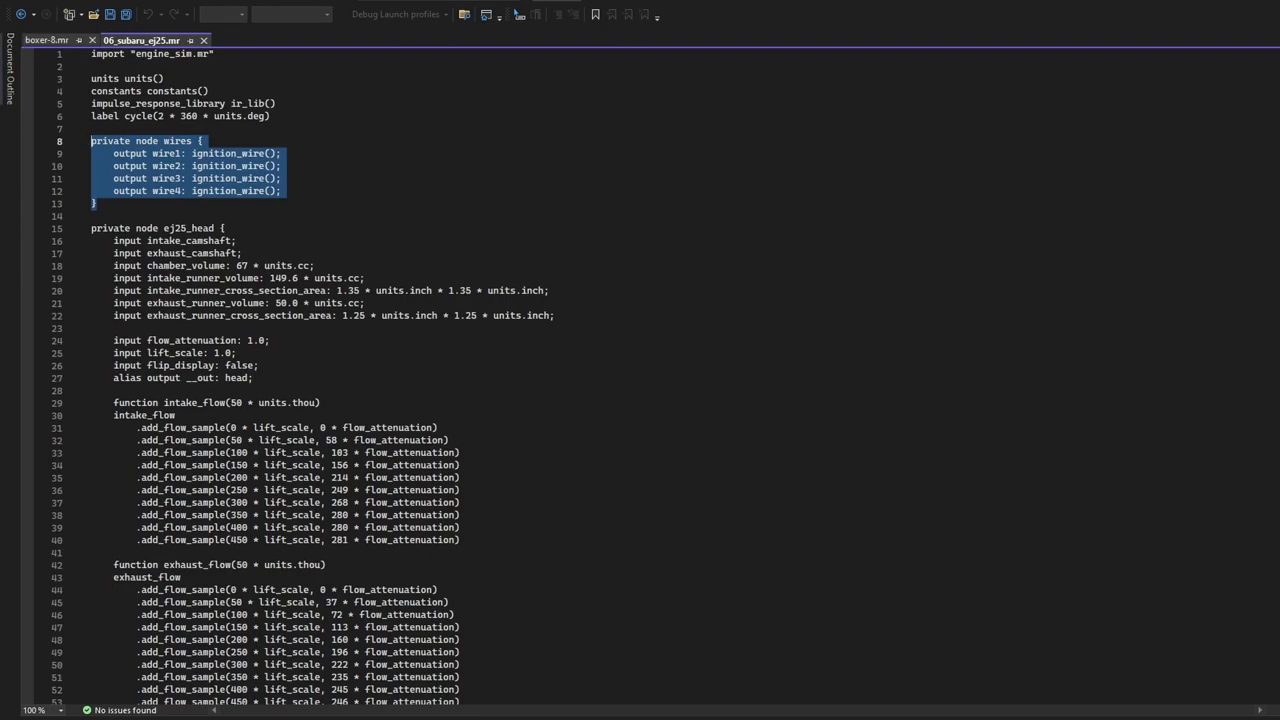
- Proceed from the selected wires block to bring up the four-error boxer-8 log
click(46, 40)
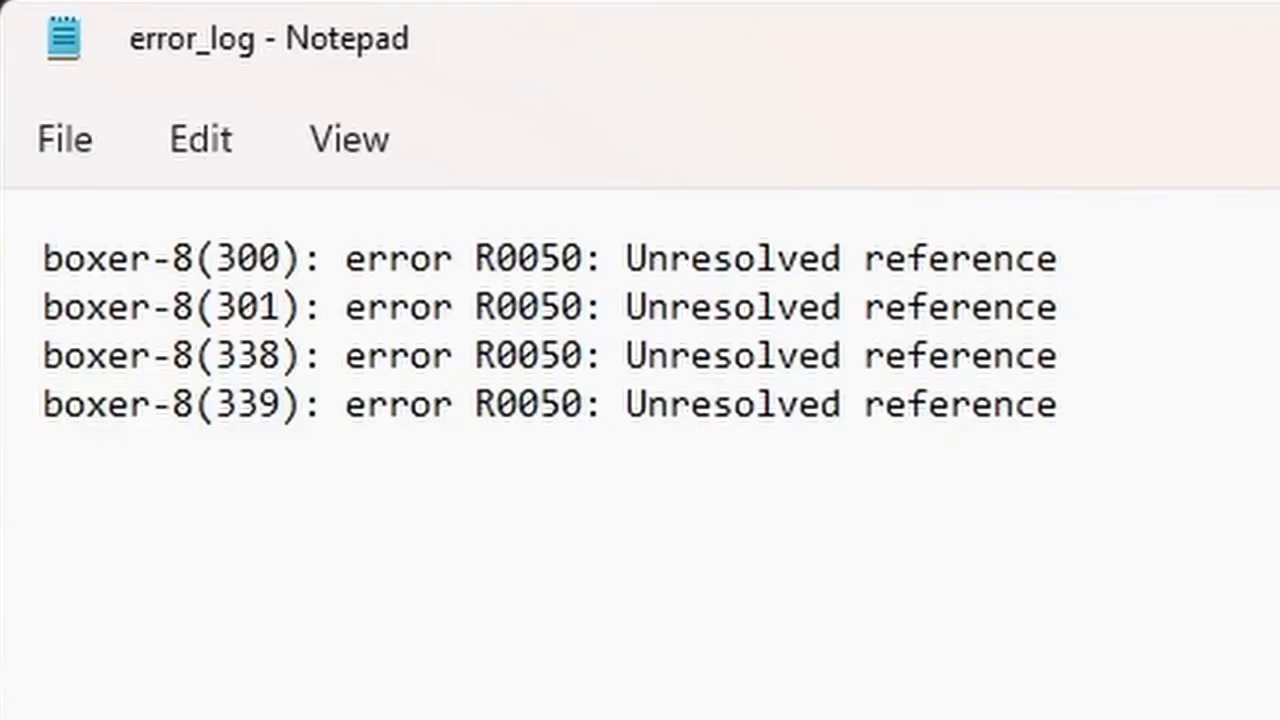
- After reading the R0050 errors in Notepad, return to the Subaru EJ25 engine code
click(45, 258)
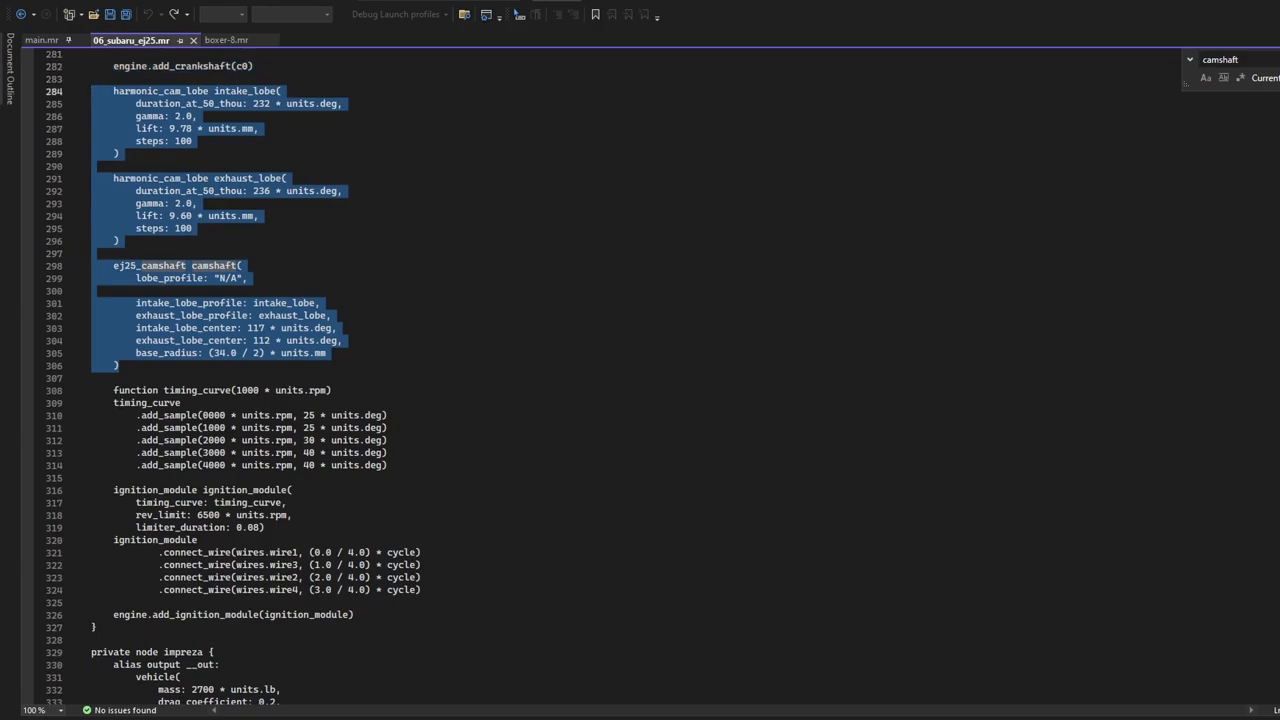
- Leave the EJ25 lobe and camshaft code for the Porsche 911 (993) boxer 8 page
click(226, 40)
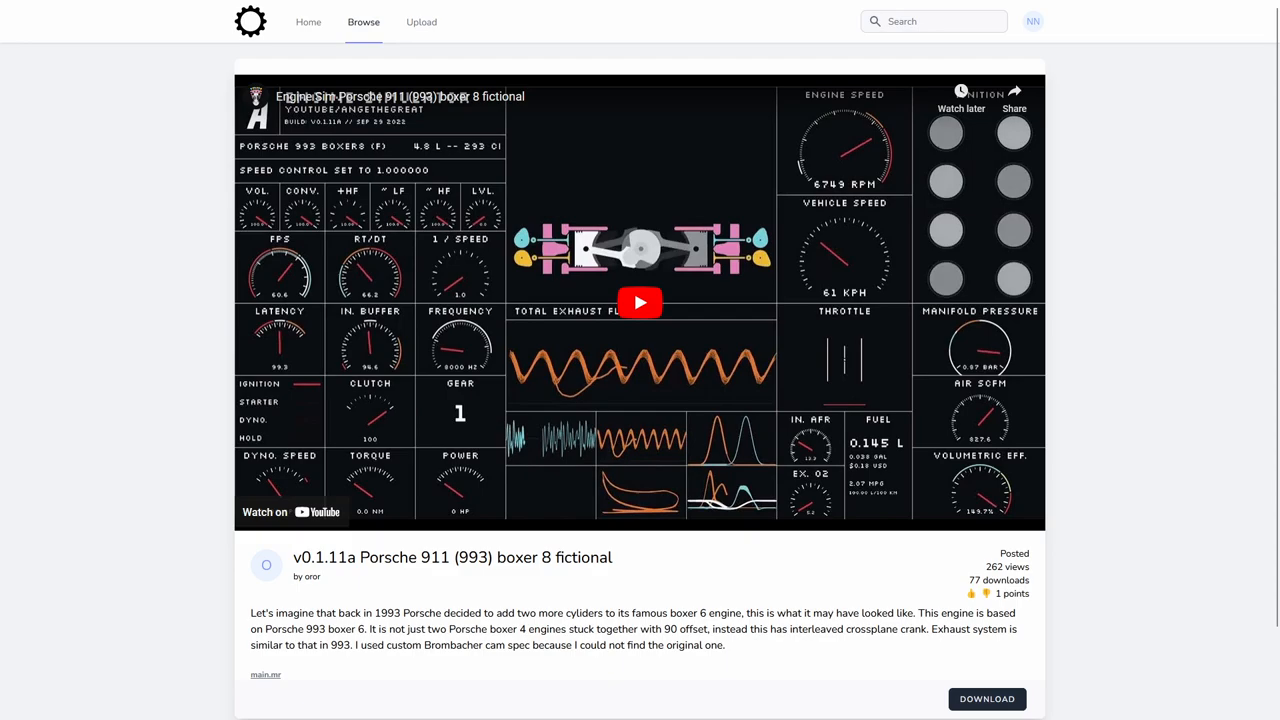
- Browse the v0.1.11a Porsche 911 (993) boxer 8 fictional engine post, then switch to Automation
click(639, 302)
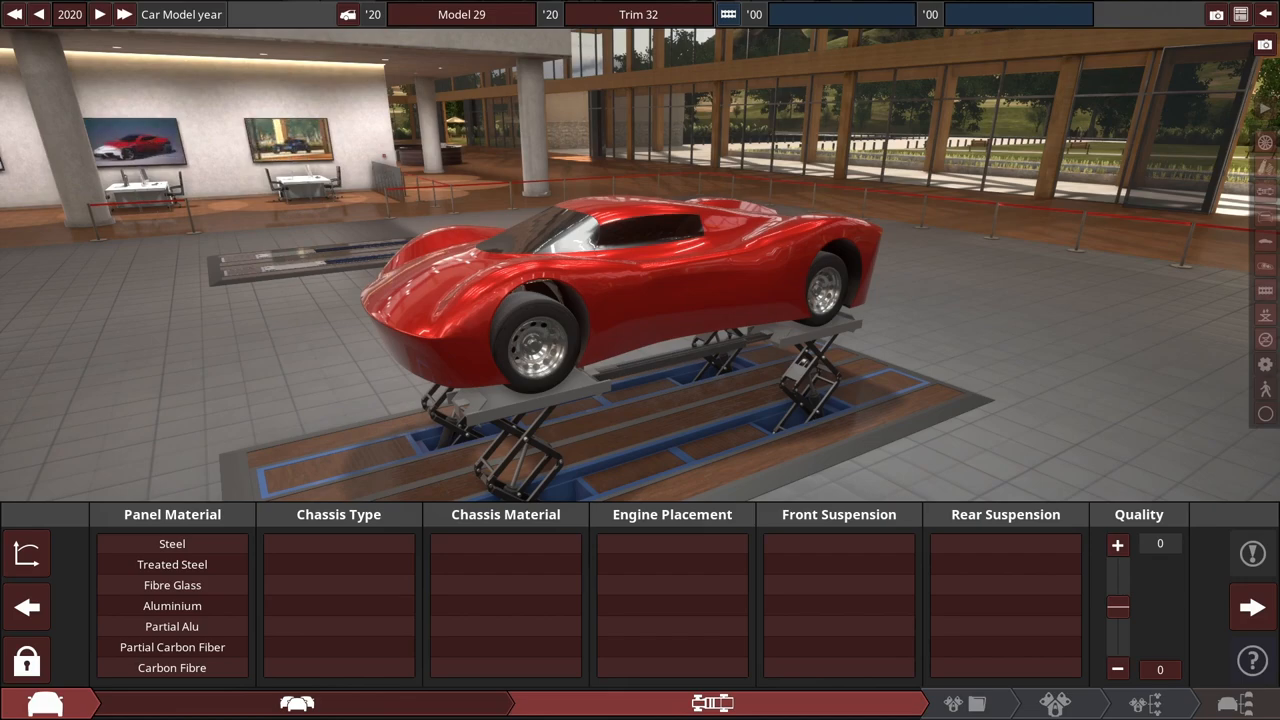
- Choose Carbon Fibre panel material and a Monocoque chassis type
click(171, 667)
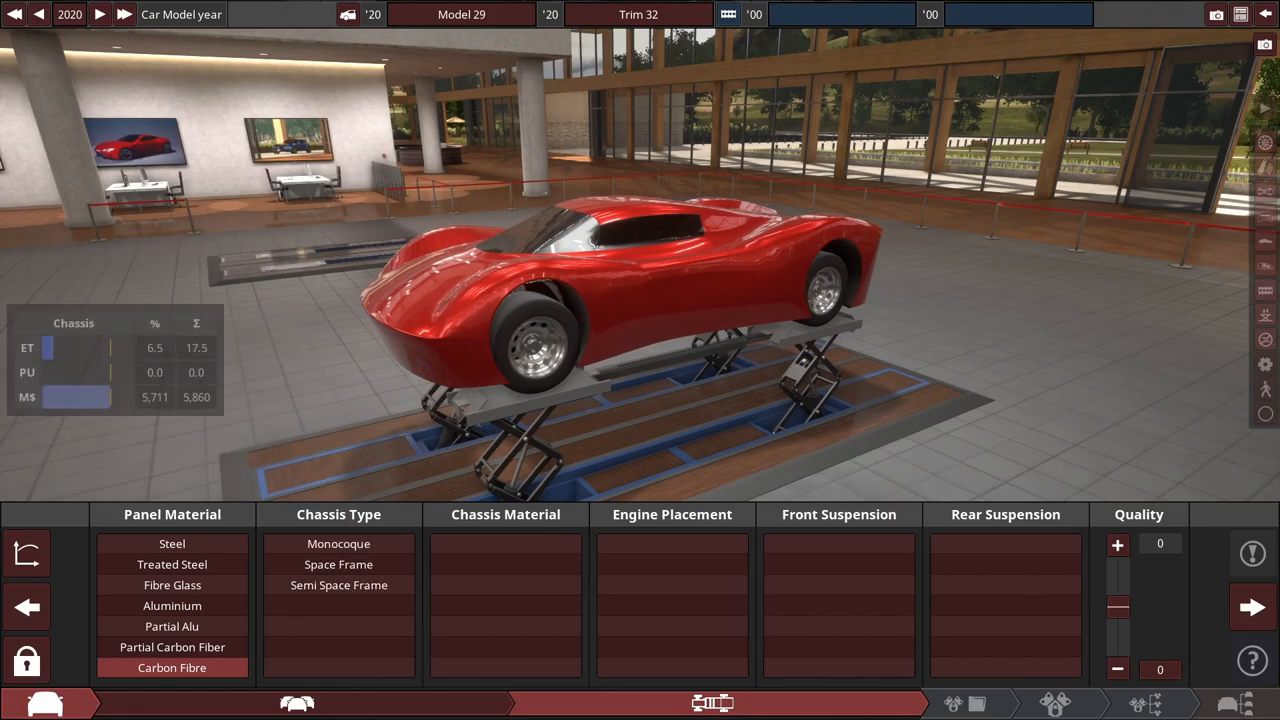
click(338, 543)
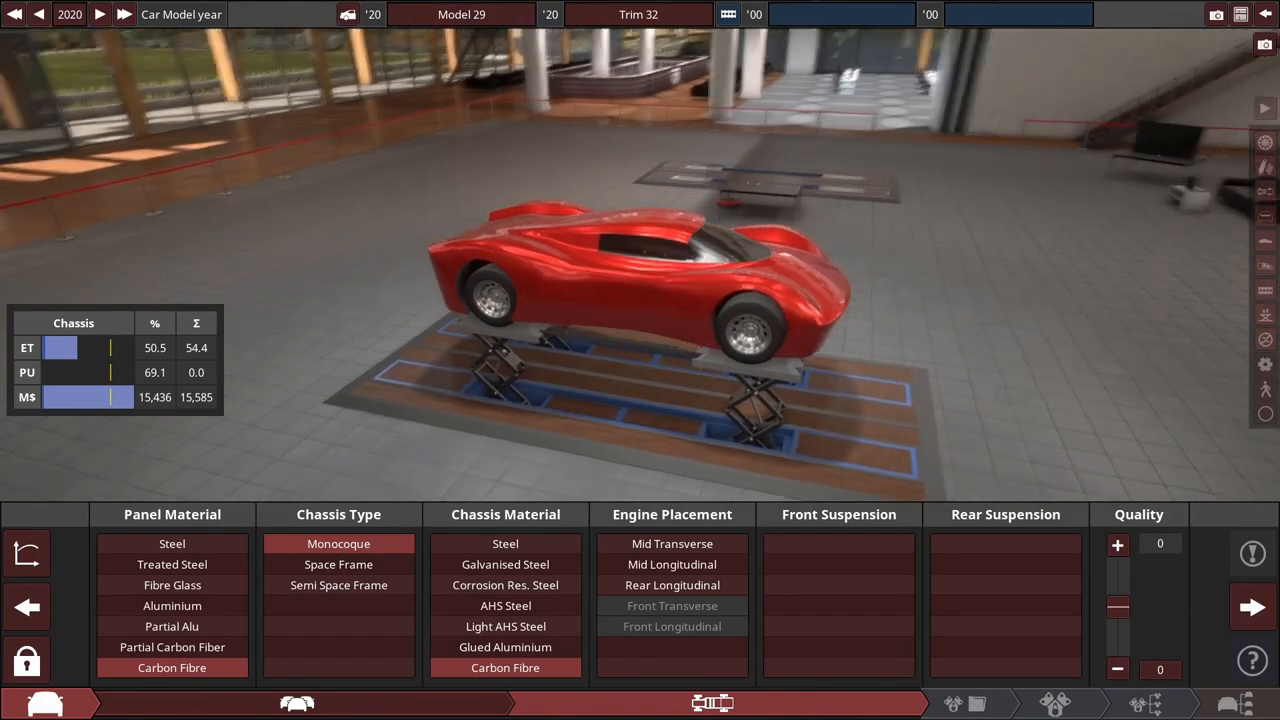
- Leave Chassis design to reach the Existing Engine, Clone Variant, or New Project choice
click(672, 564)
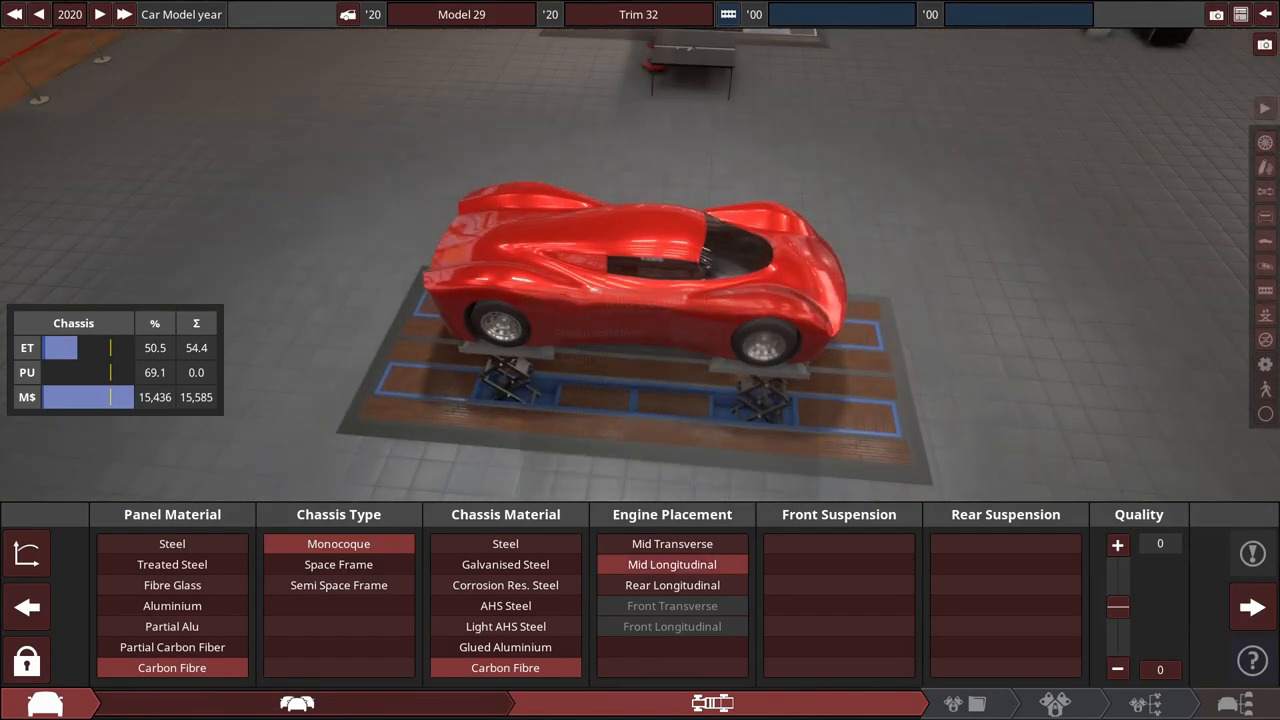
click(672, 564)
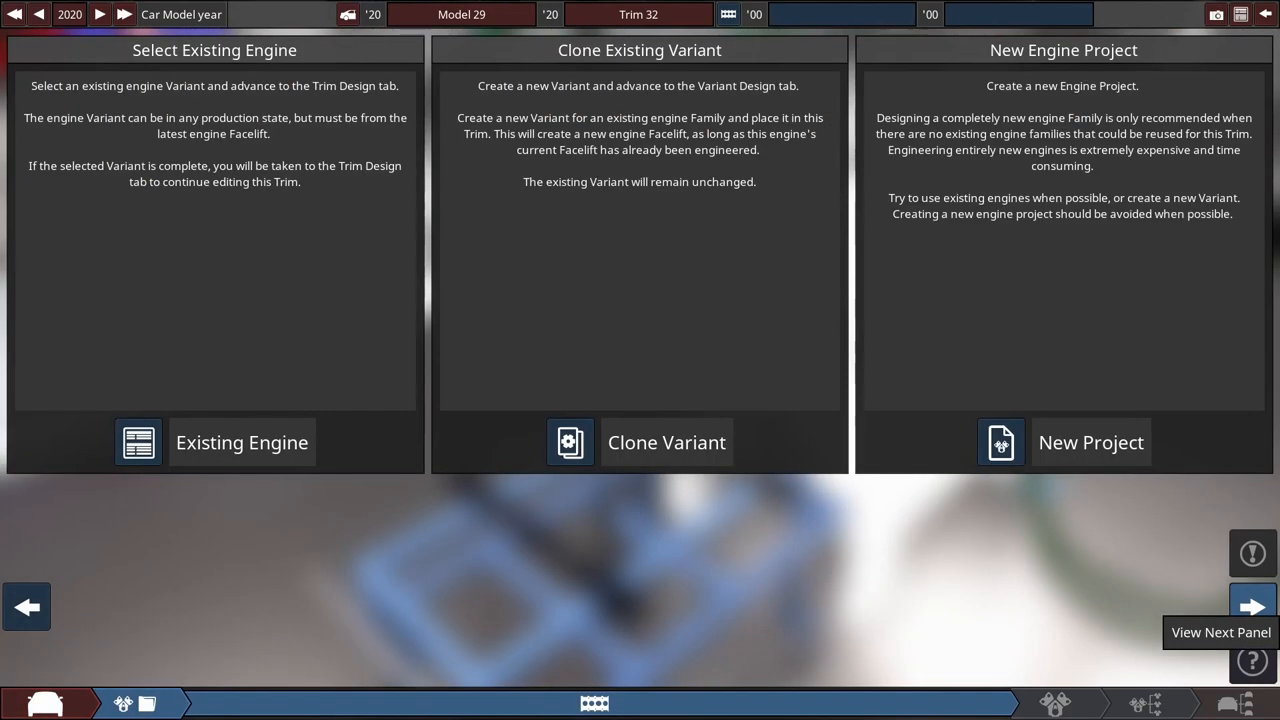
mouse_move(1000, 442)
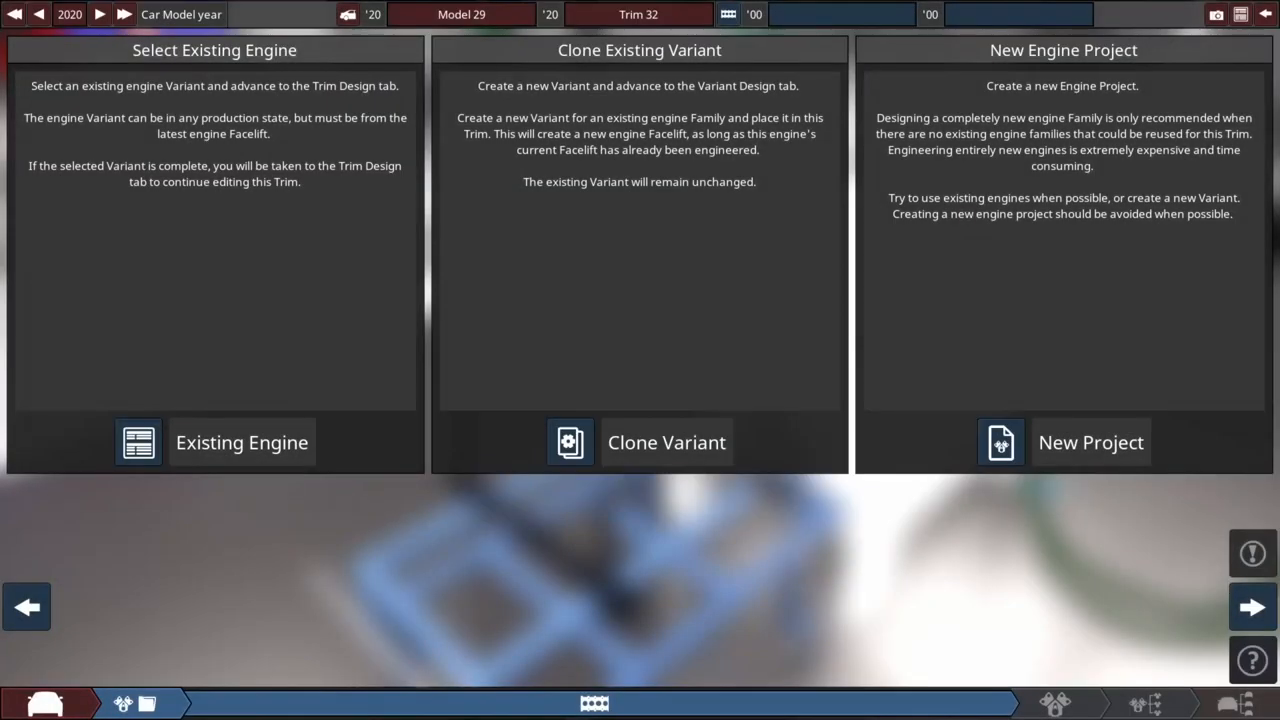
- Pick the engine variant, review its Power & Torque graph, then proceed to trim design
click(1091, 442)
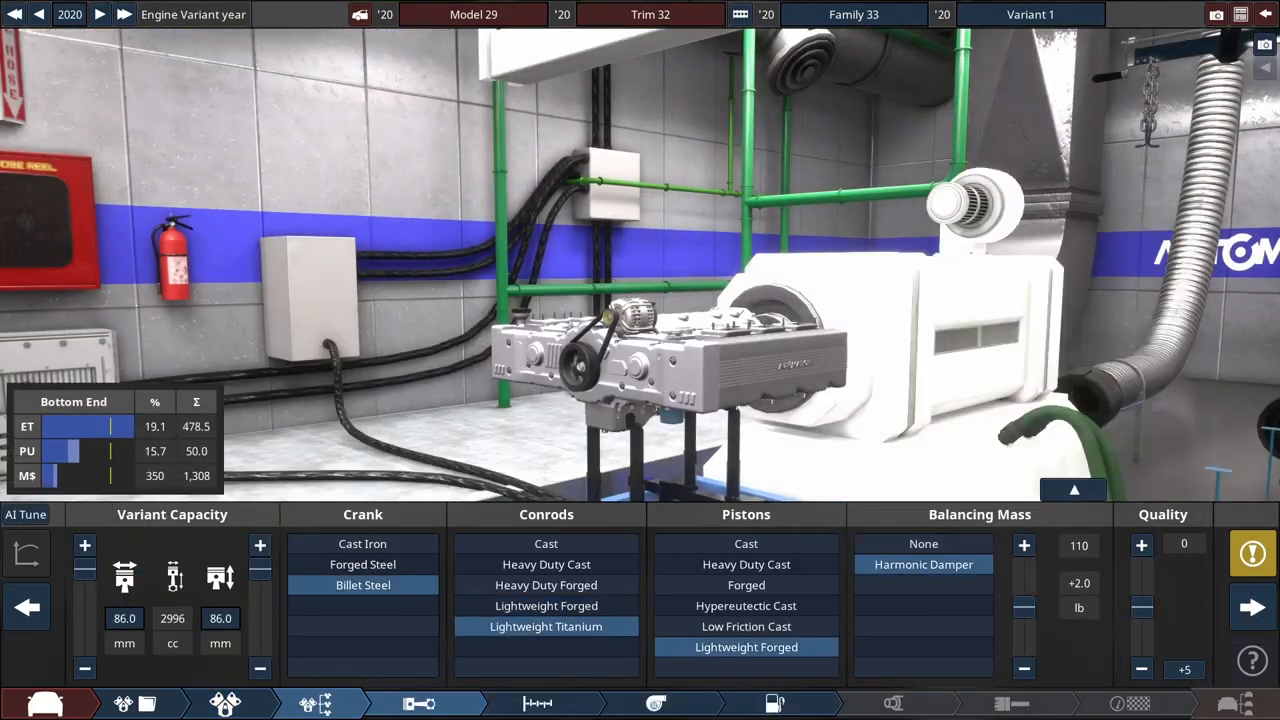
click(775, 703)
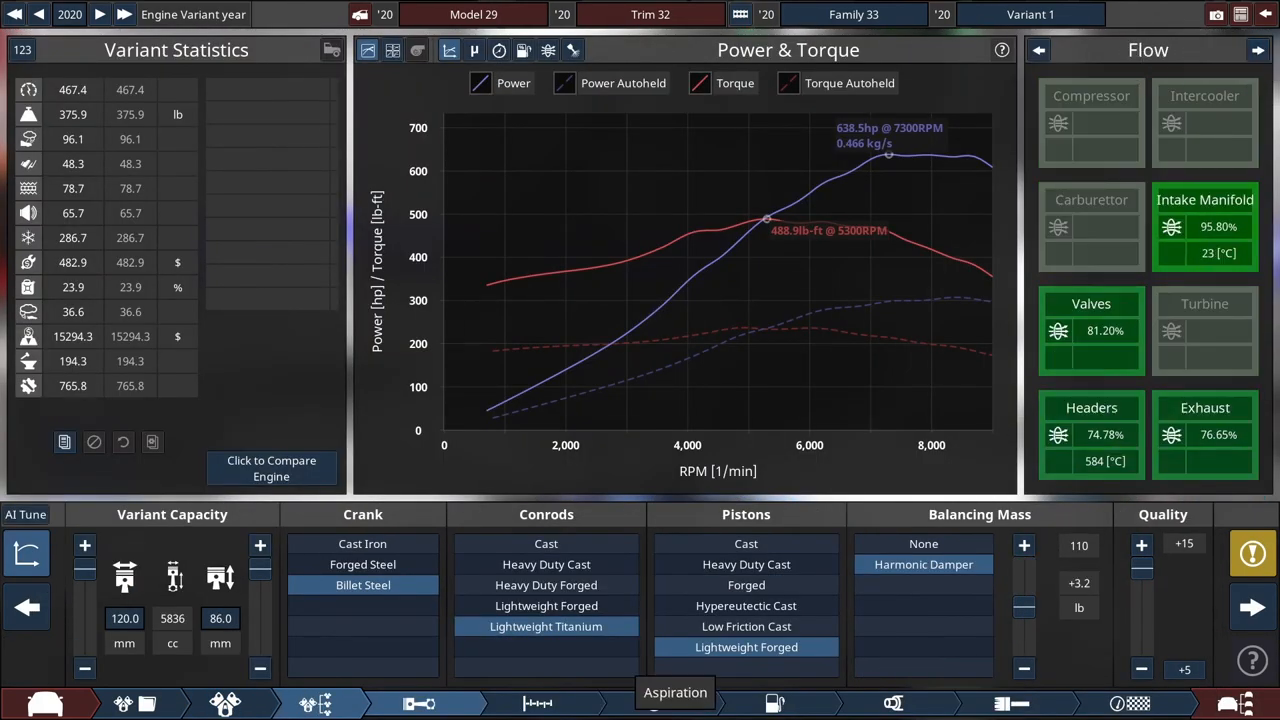
click(655, 703)
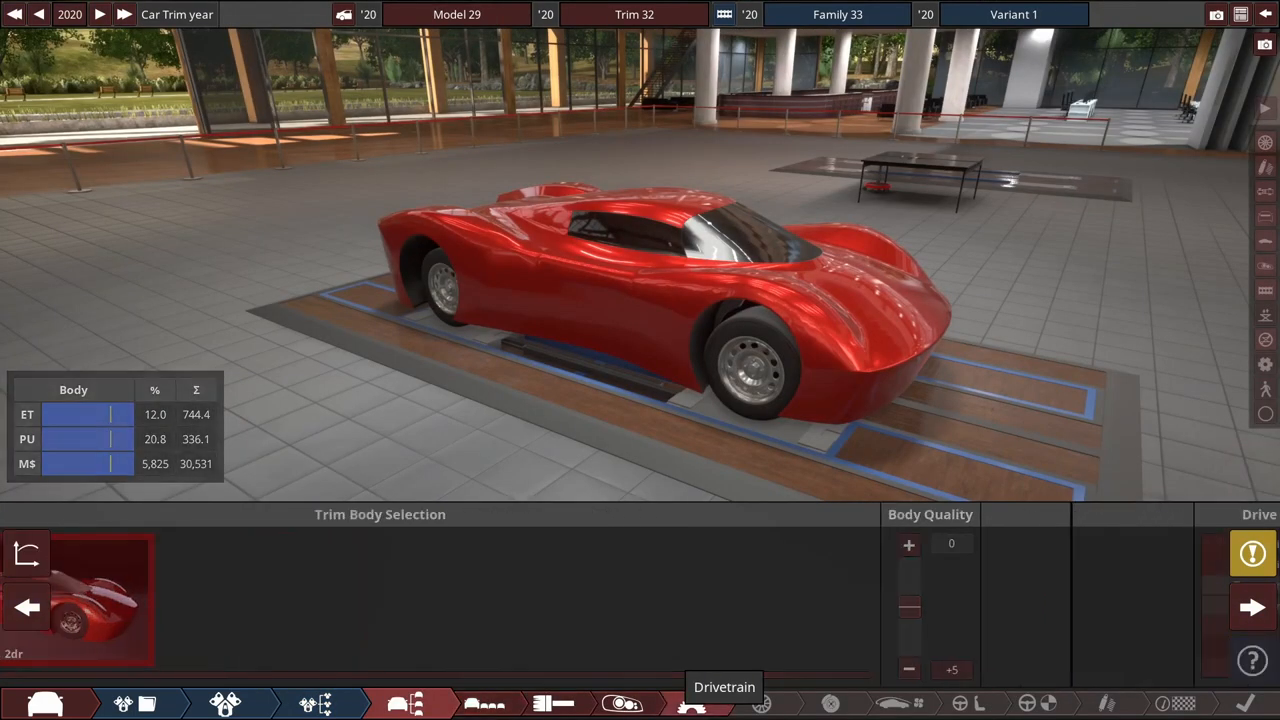
- Fit a six-gear automated manual gearbox with electronic LSD, then advance to trim body selection
click(690, 703)
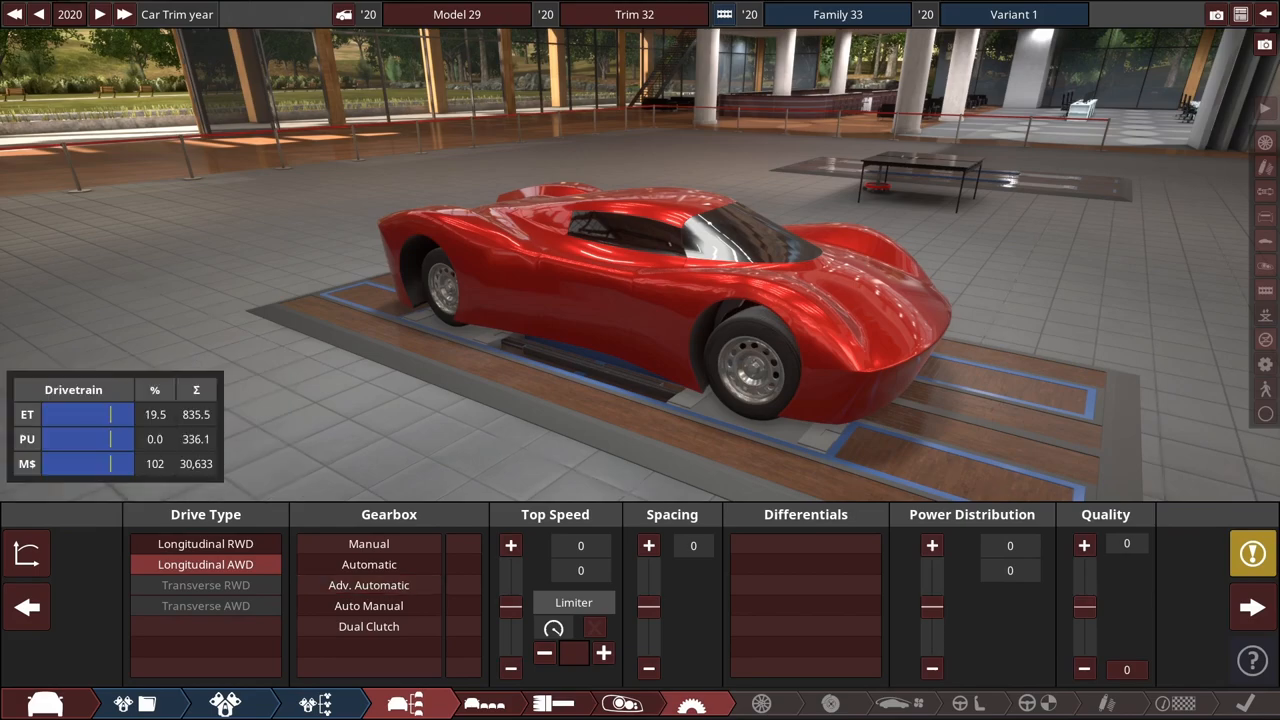
click(368, 605)
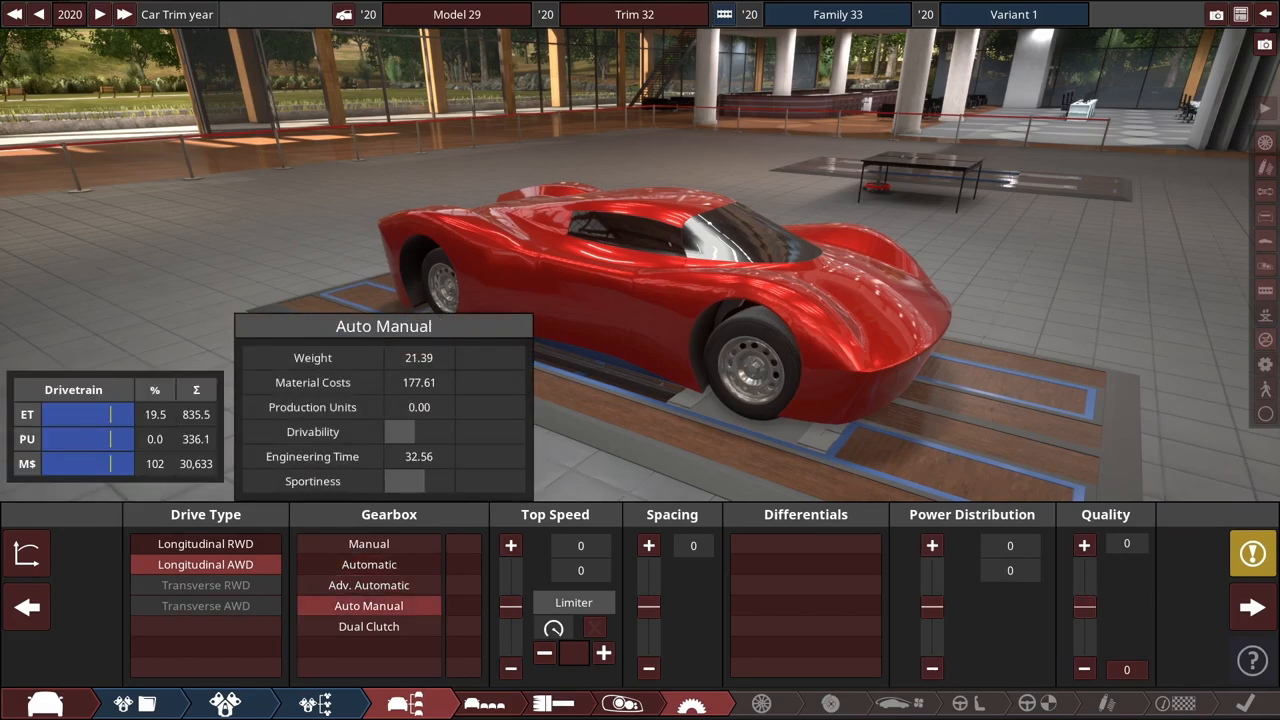
click(463, 647)
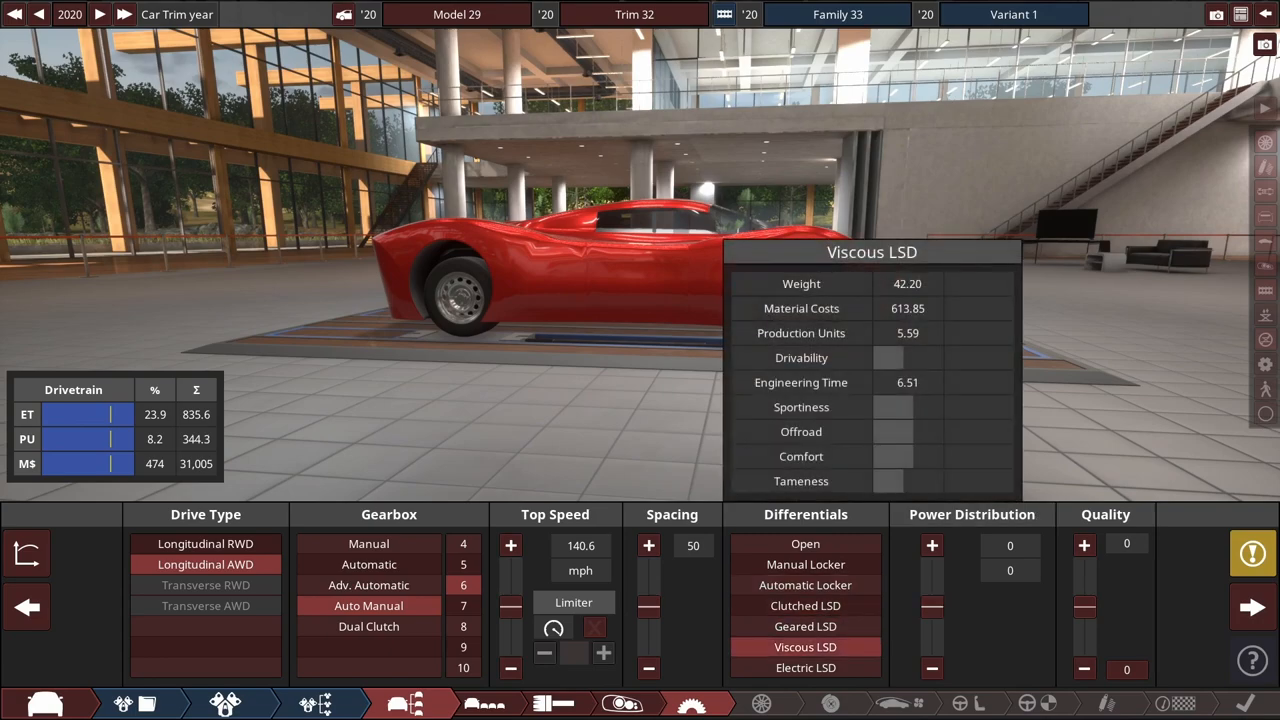
click(805, 667)
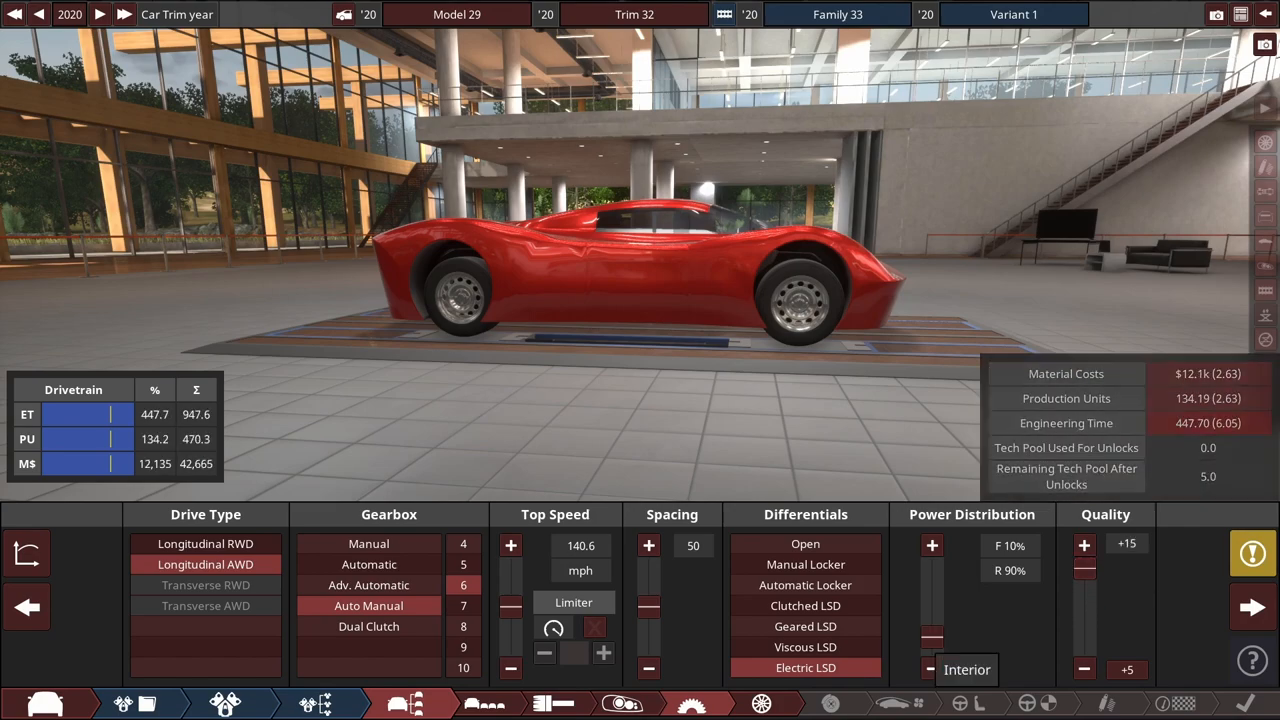
click(760, 703)
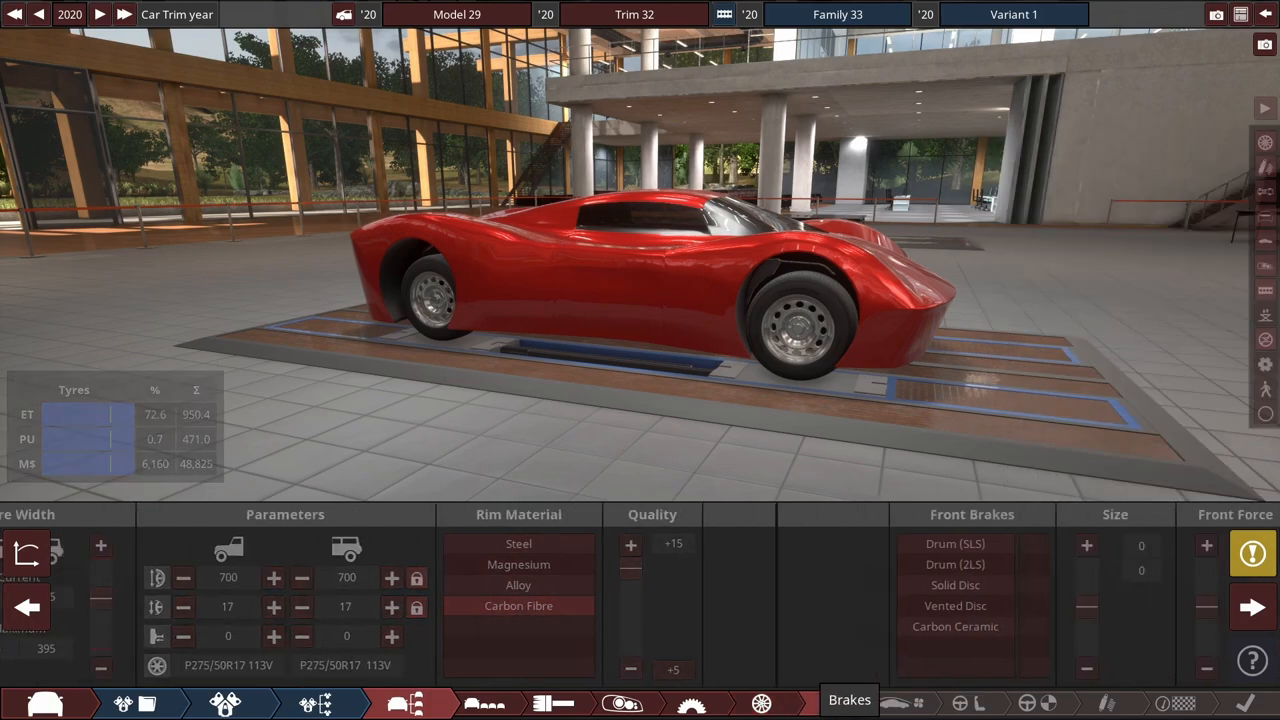
click(830, 703)
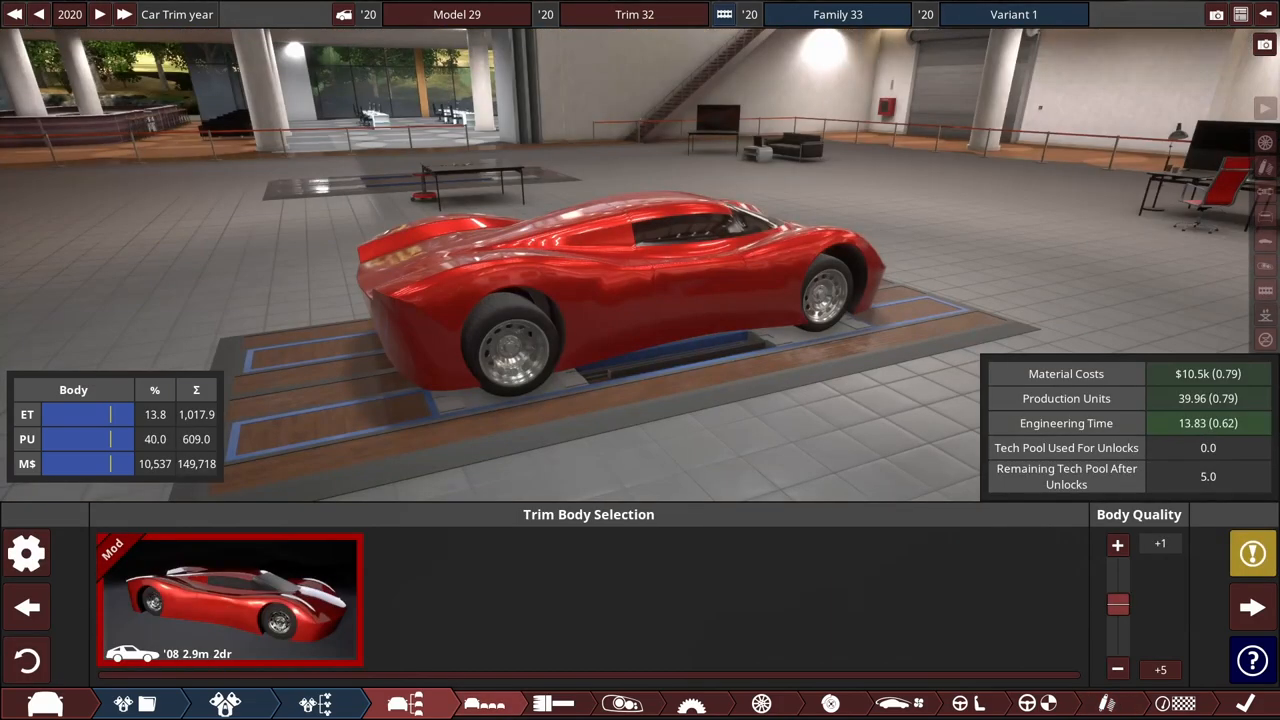
- Open the body fixtures editor and pick a fixture category to browse mod decals
click(1117, 668)
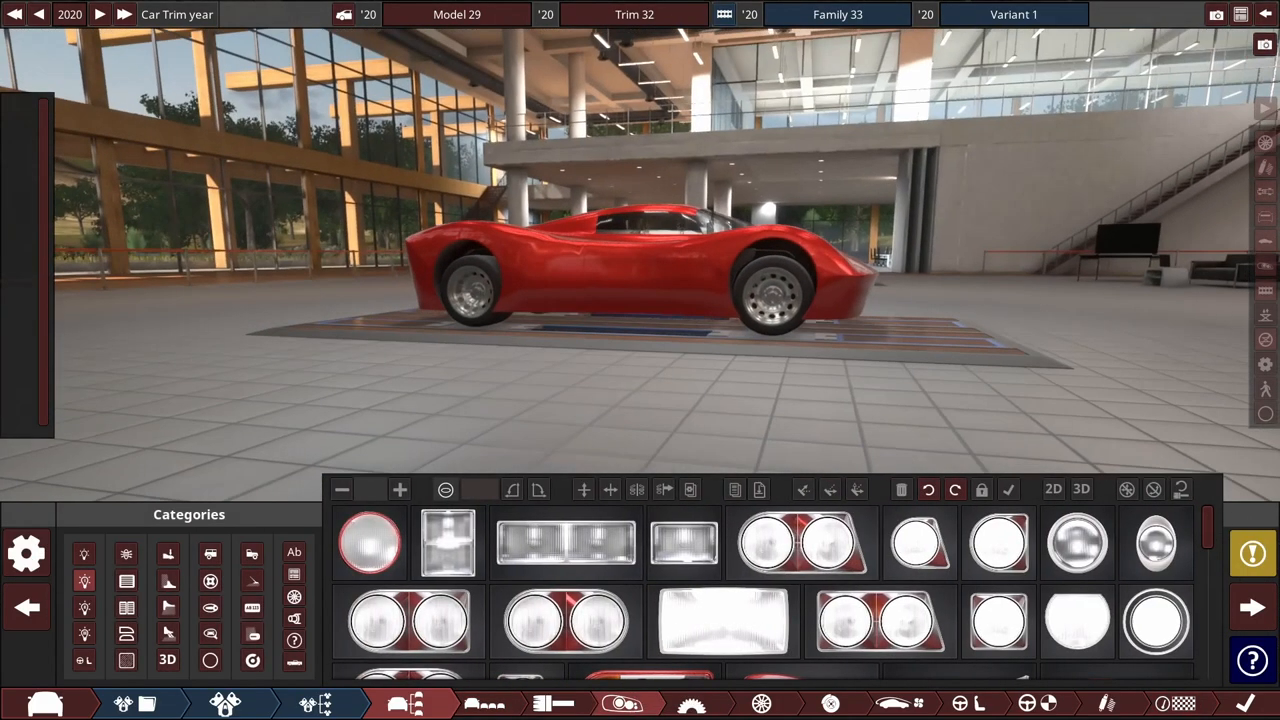
click(27, 553)
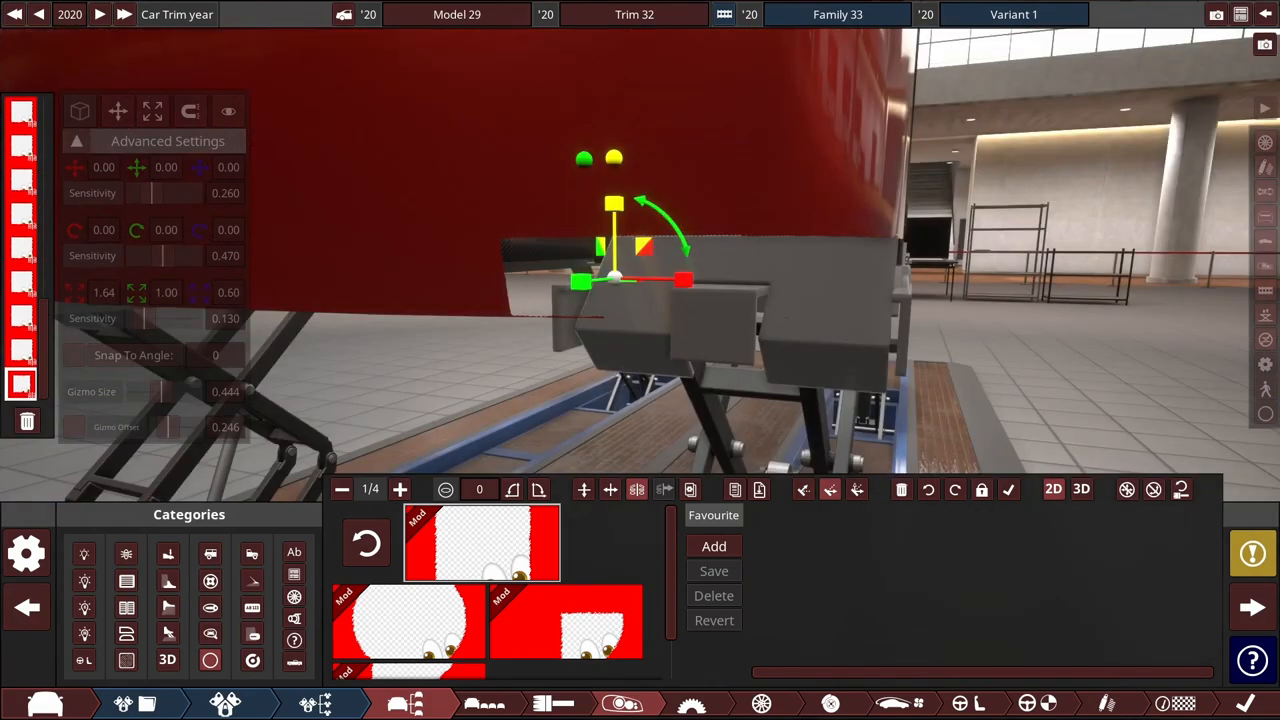
- Pick the slanted vent fixture to place on the red car's flank
click(117, 111)
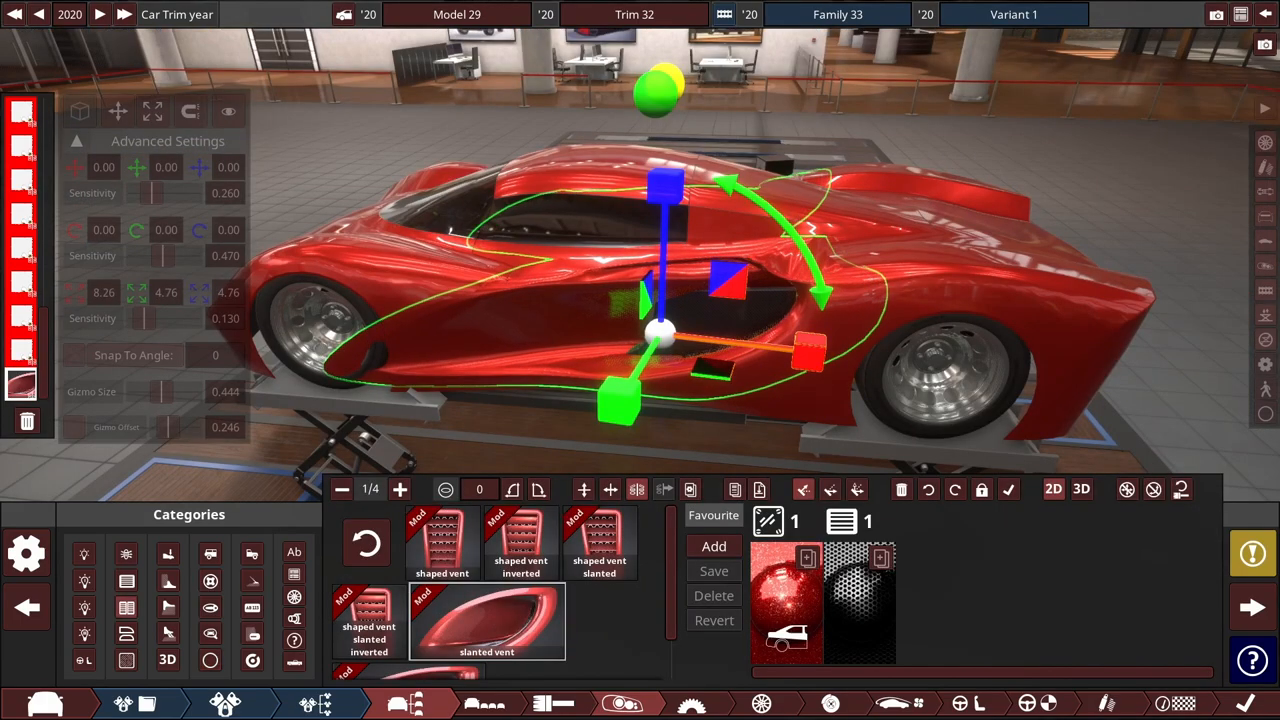
mouse_move(1081, 489)
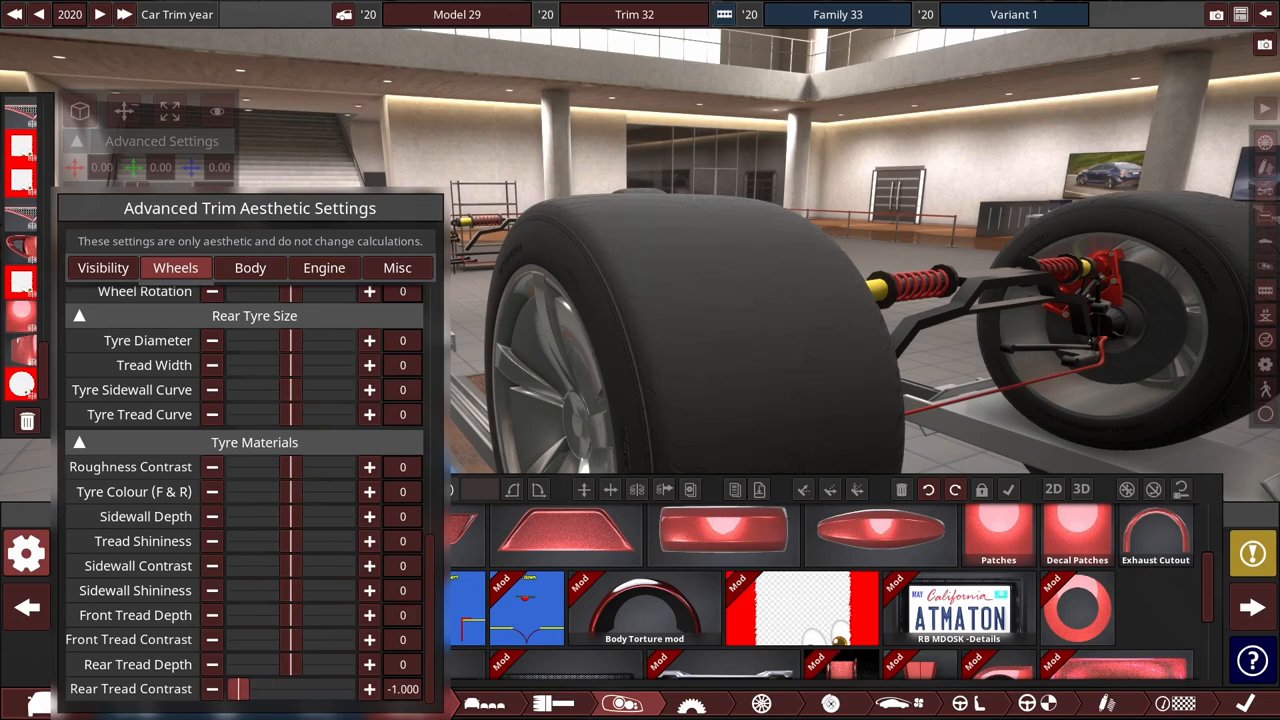
click(369, 689)
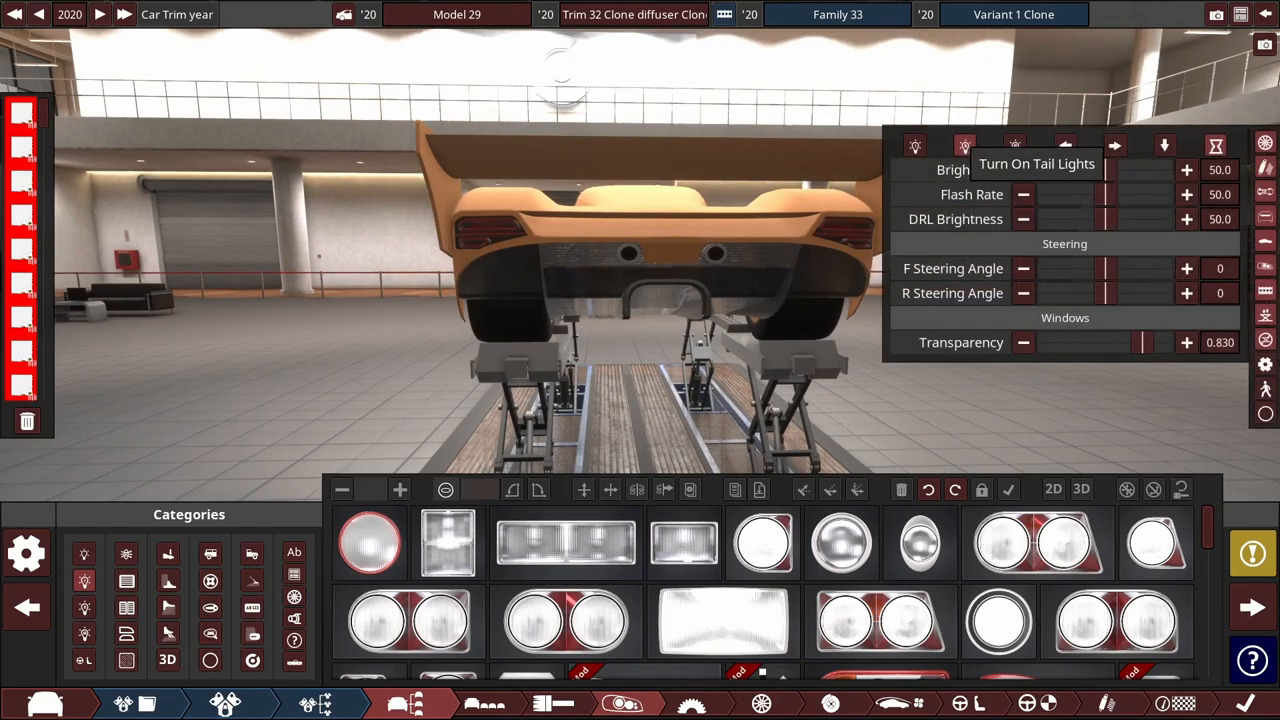
- Turn on the tail lights to preview the cloned trim's rear
click(964, 146)
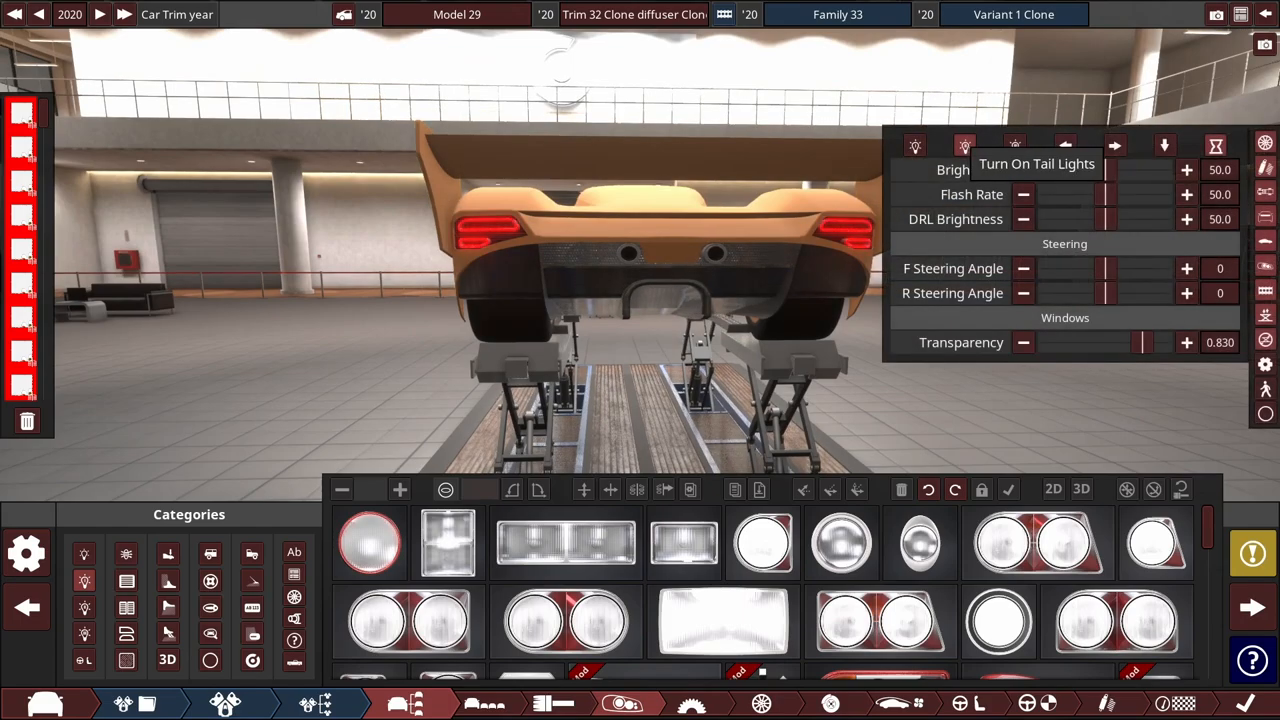
click(965, 145)
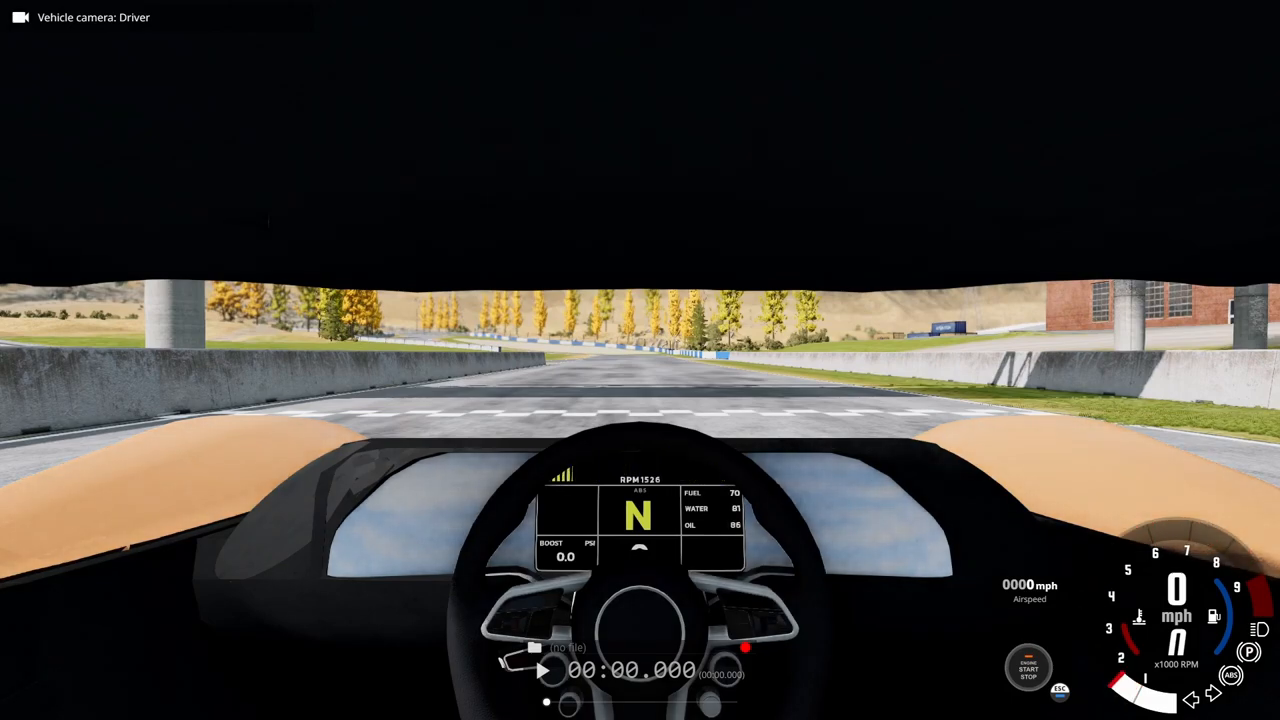
- Scroll through the Parts configuration toward the dashboard screen slots
click(619, 12)
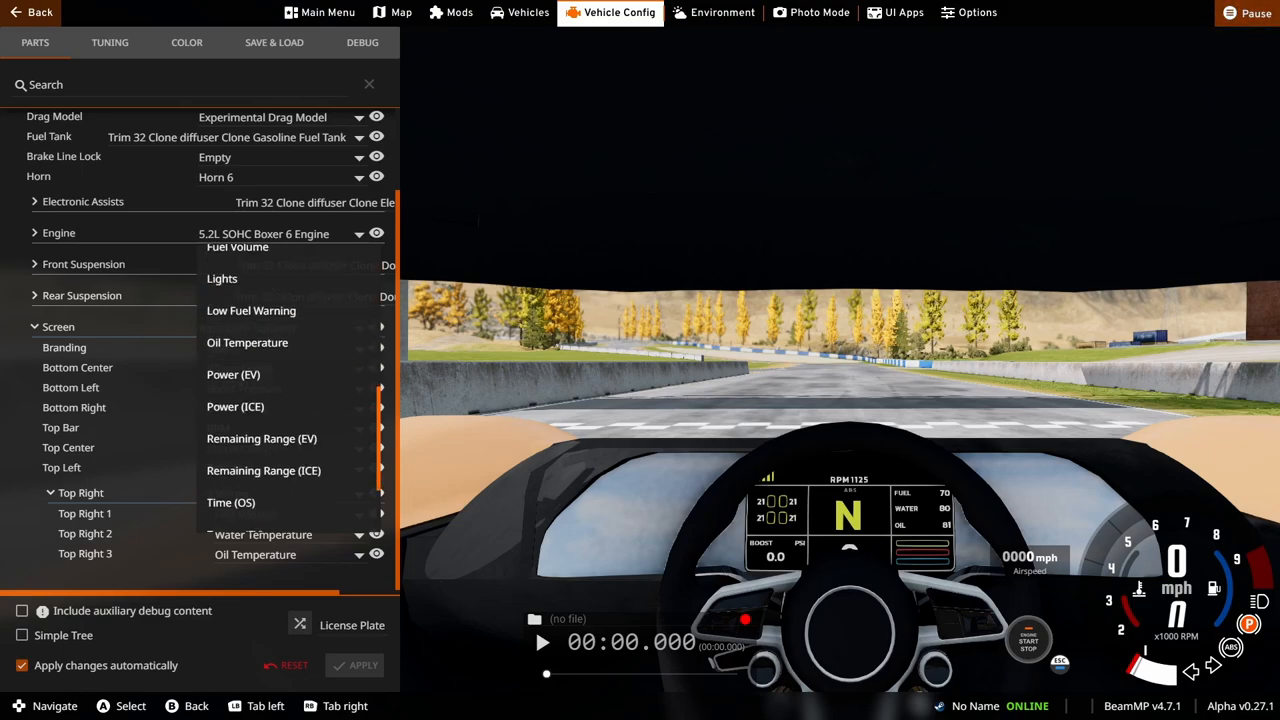
scroll(down, 3)
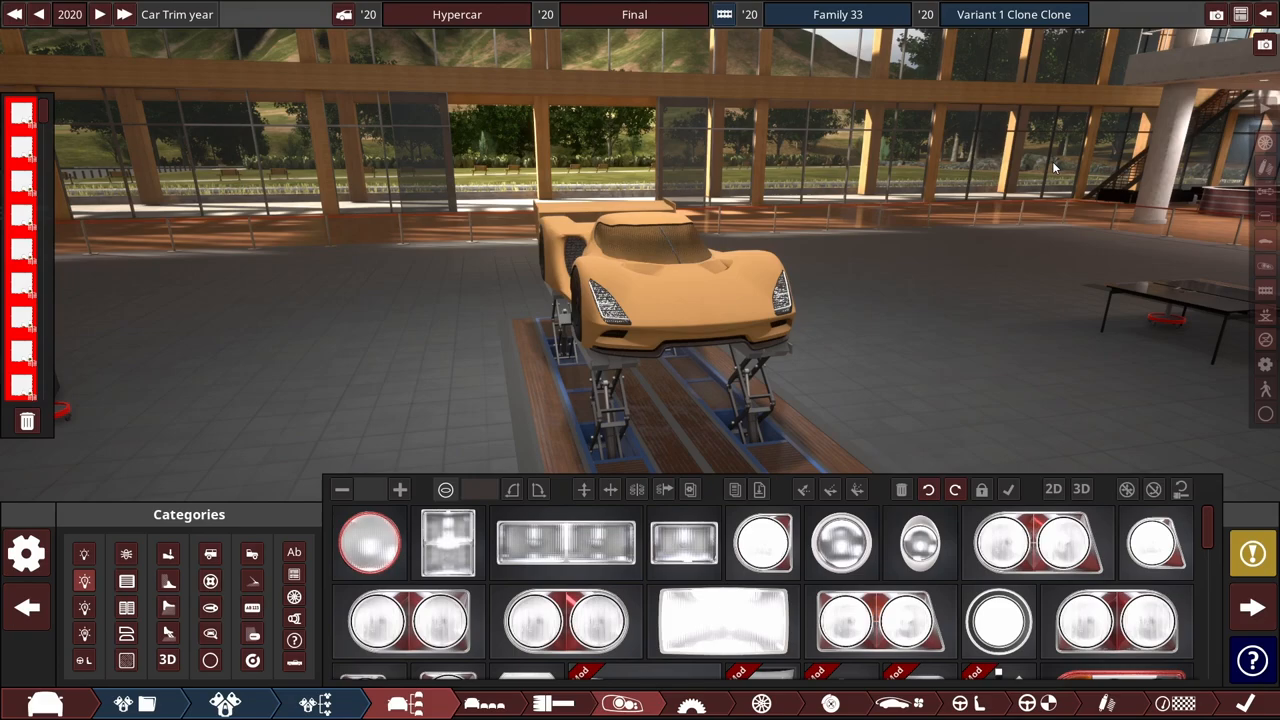
mouse_move(717, 234)
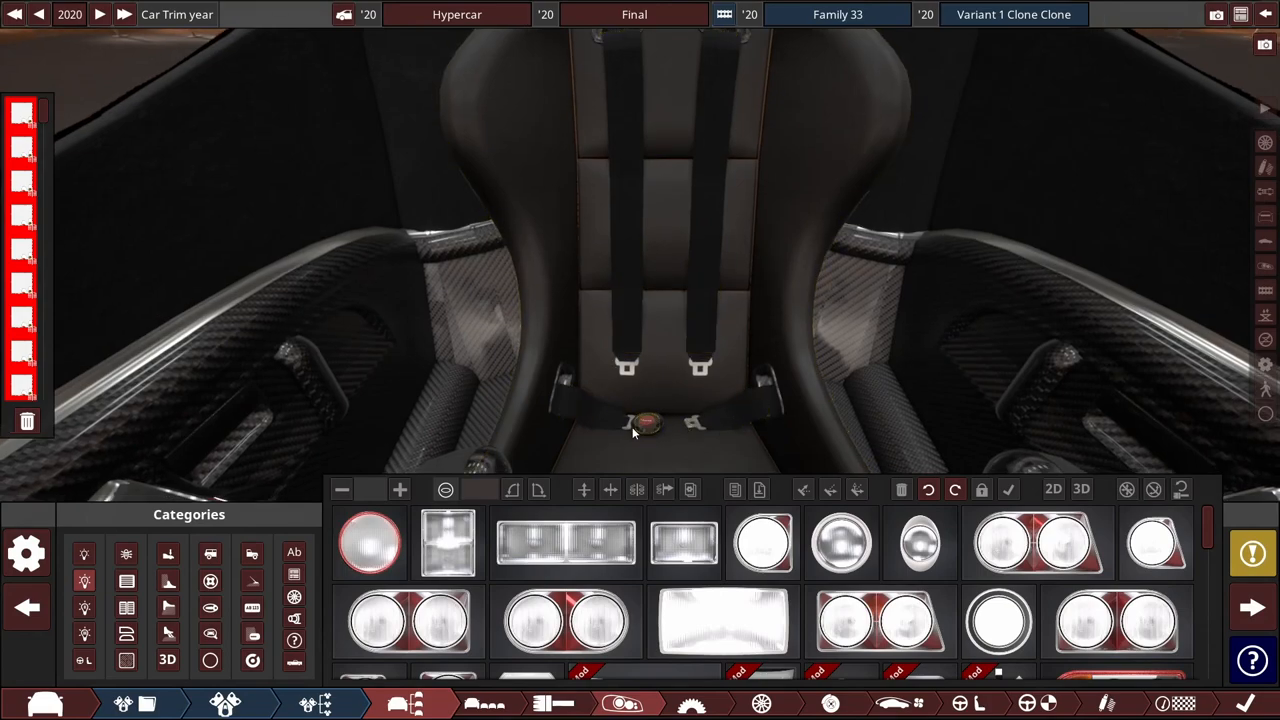
click(645, 423)
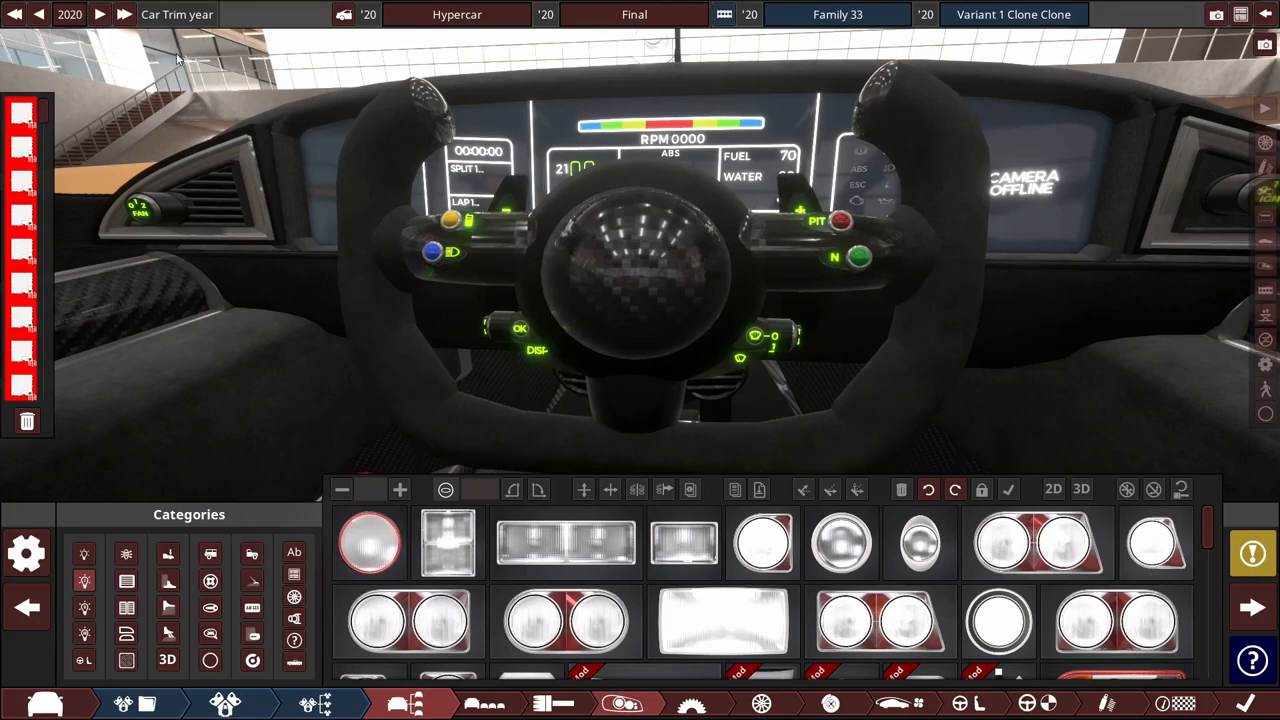
mouse_move(256, 91)
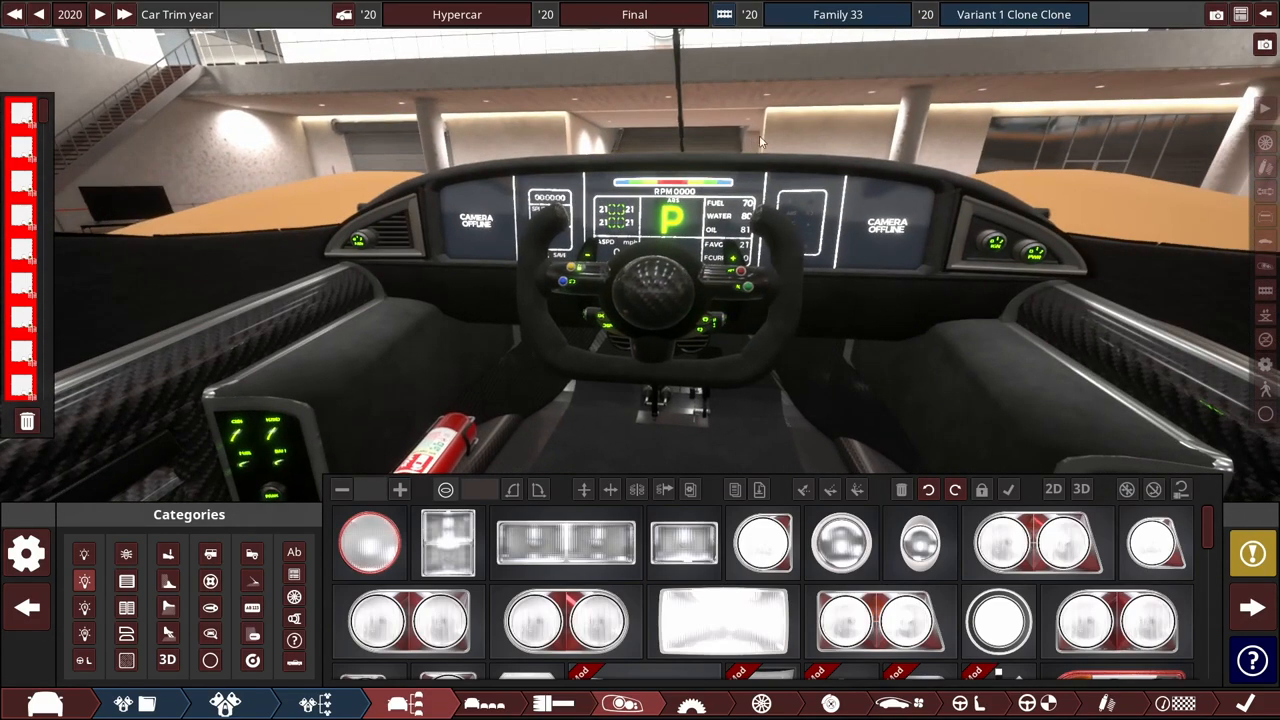
mouse_move(868, 75)
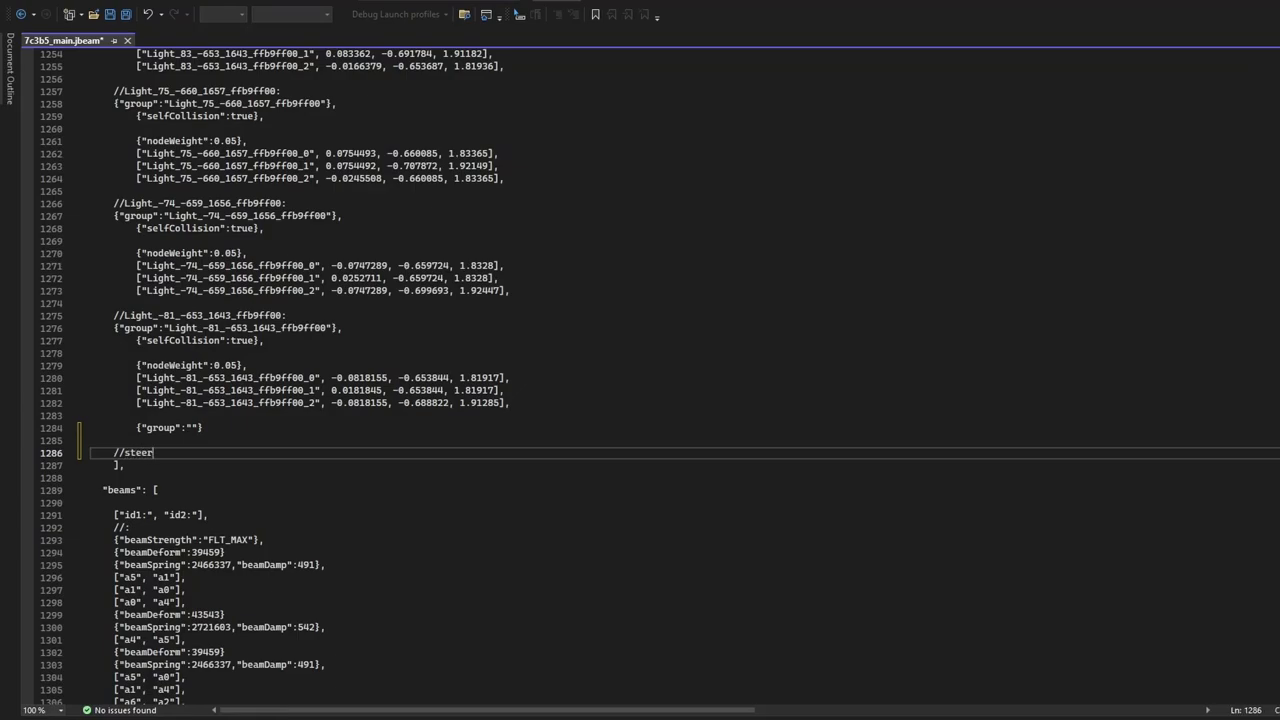
- Finish typing the '//steering' comment at the end of the nodes list
text(ing)
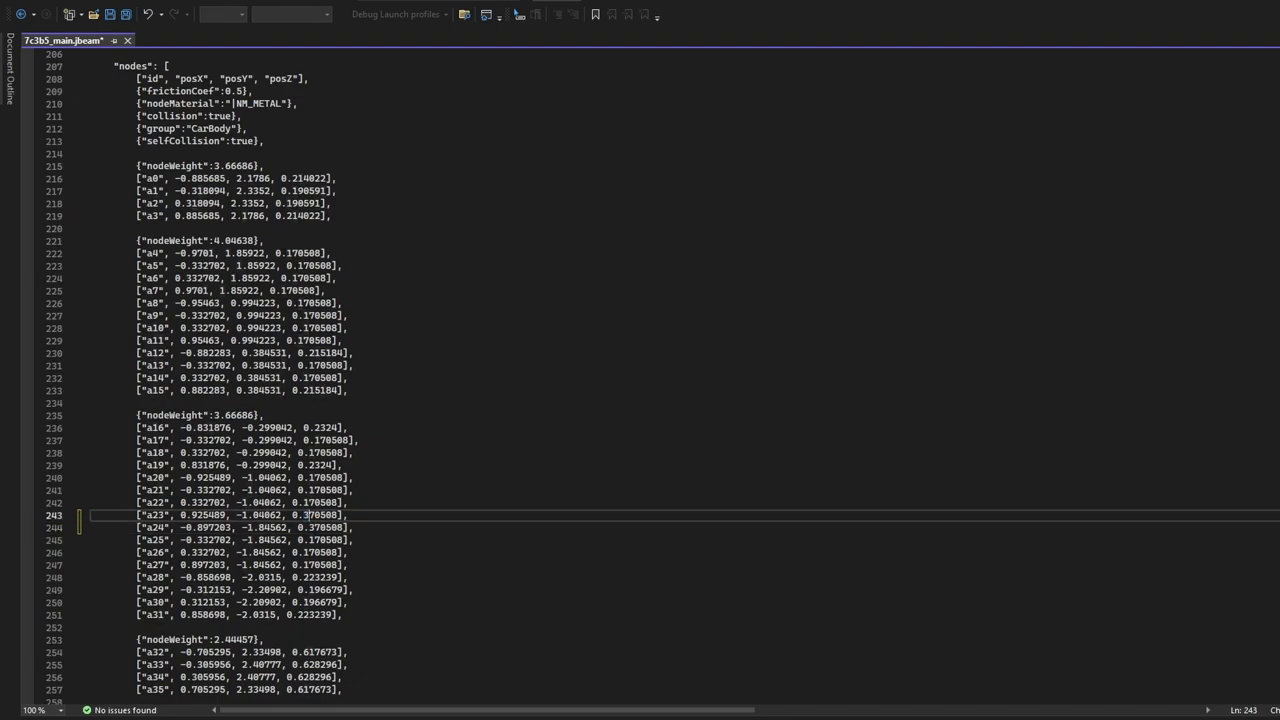
- Edit node heights in the jbeam, including a20 and a17, raising posZ by 0.2
click(307, 502)
text(3)
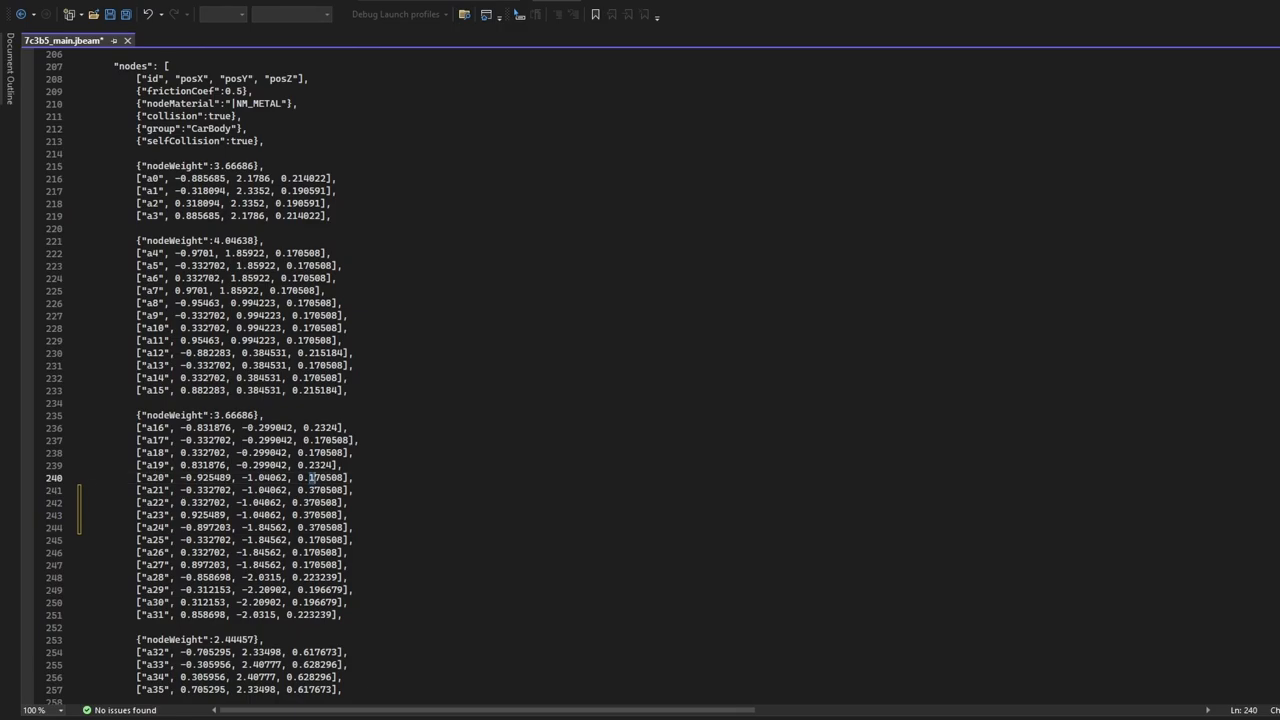
click(315, 465)
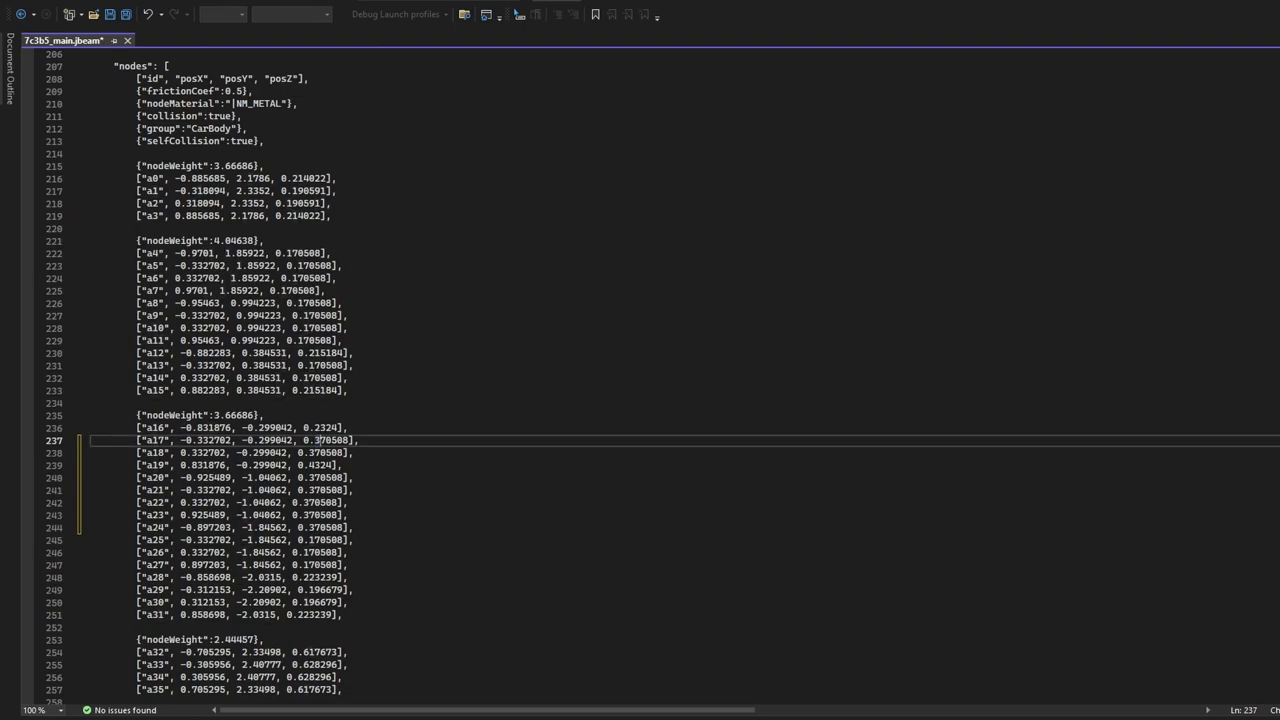
click(315, 427)
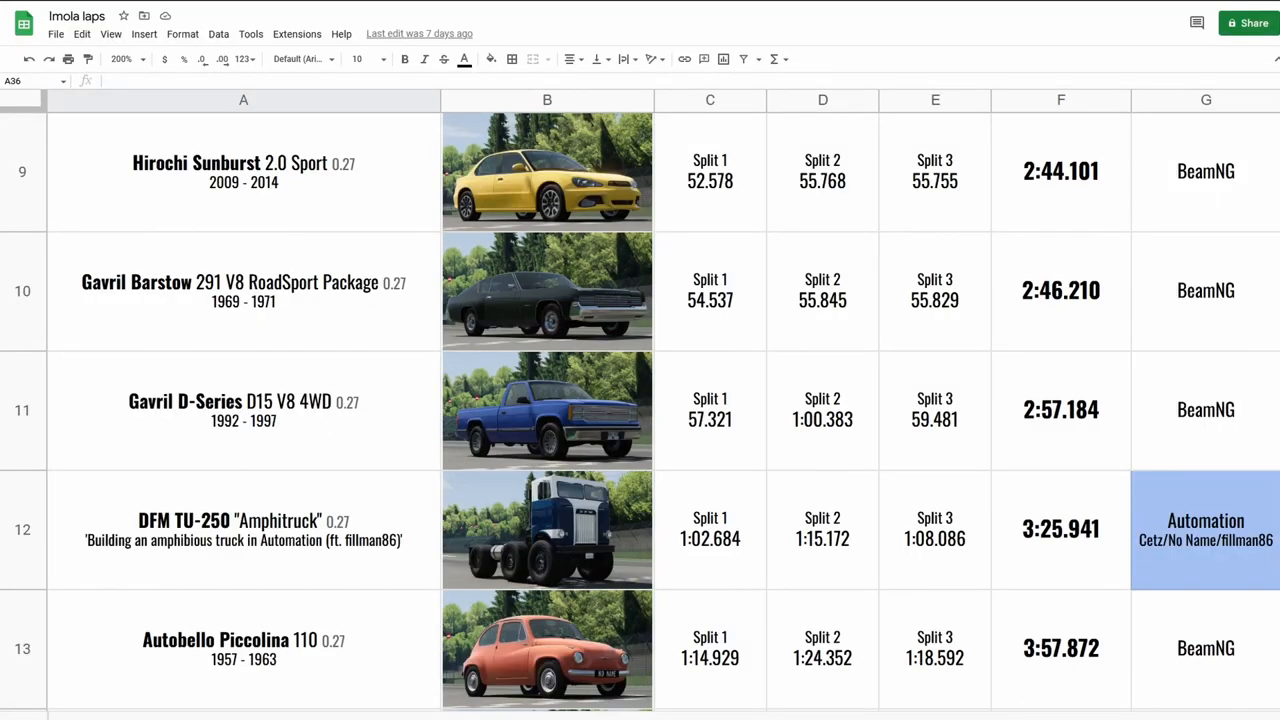
- Scroll up the Imola laps sheet to show leaderboard rows 6–10
scroll(up, 3)
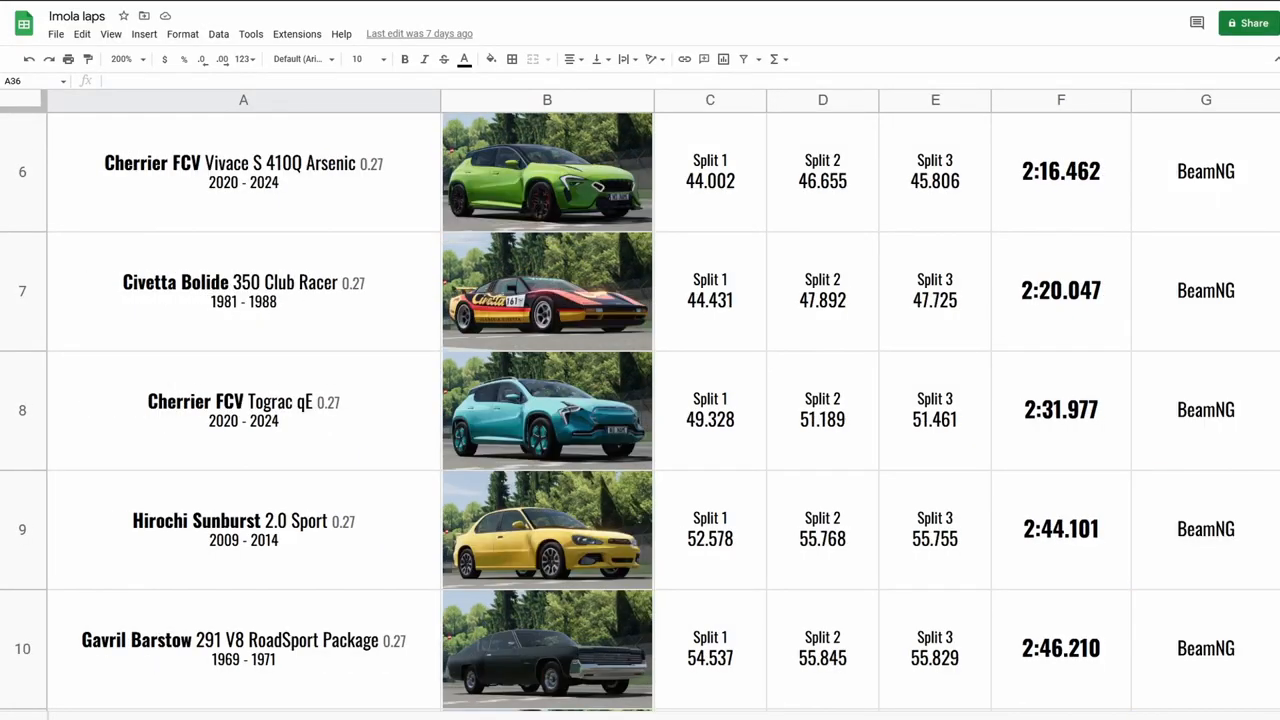